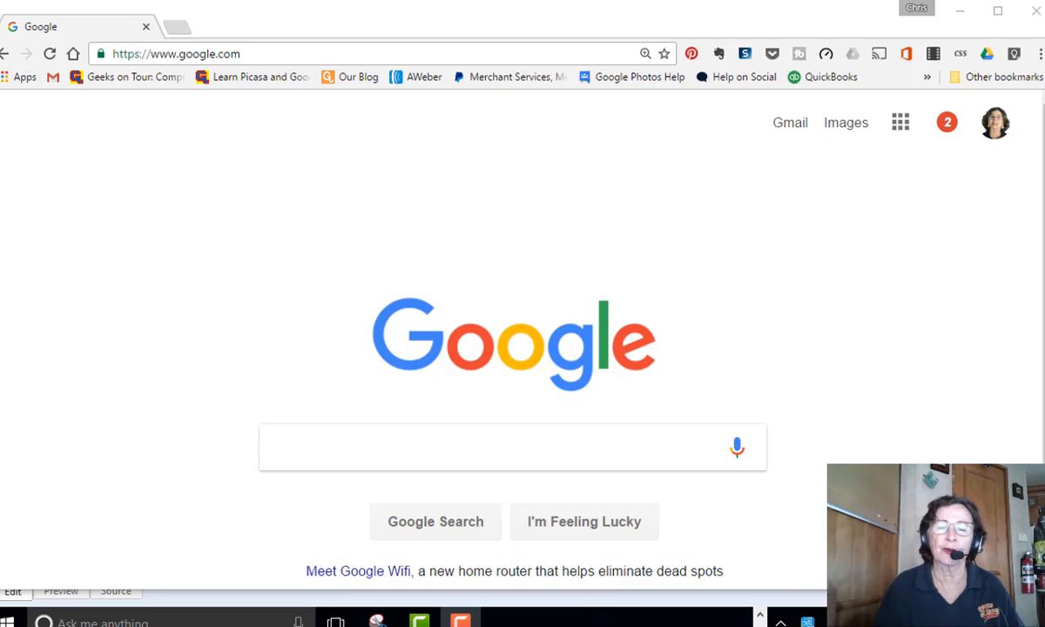
mouse_move(380, 385)
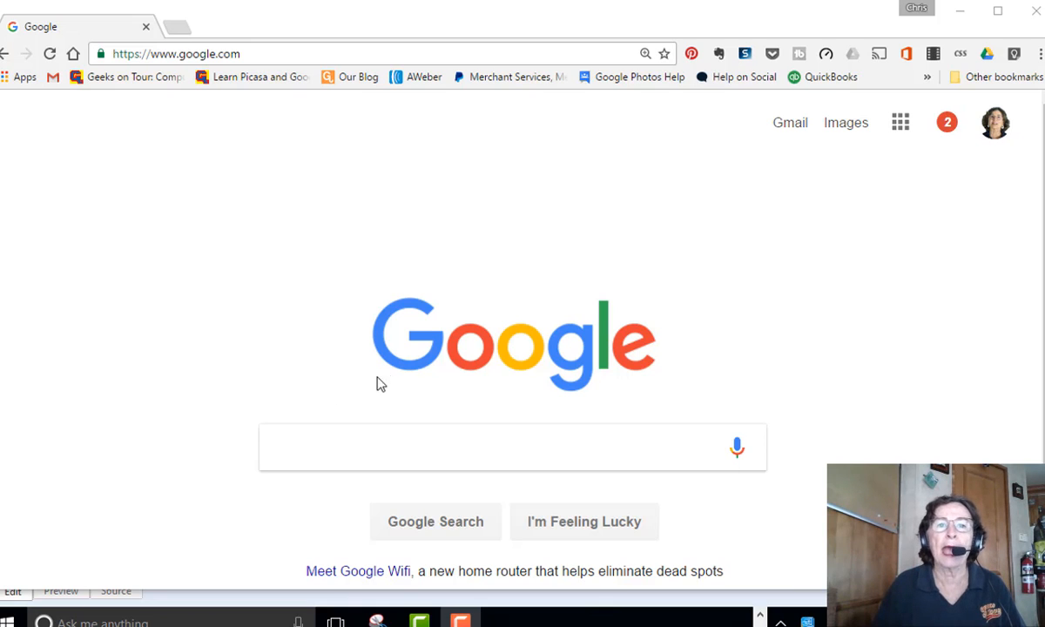
mouse_move(418, 272)
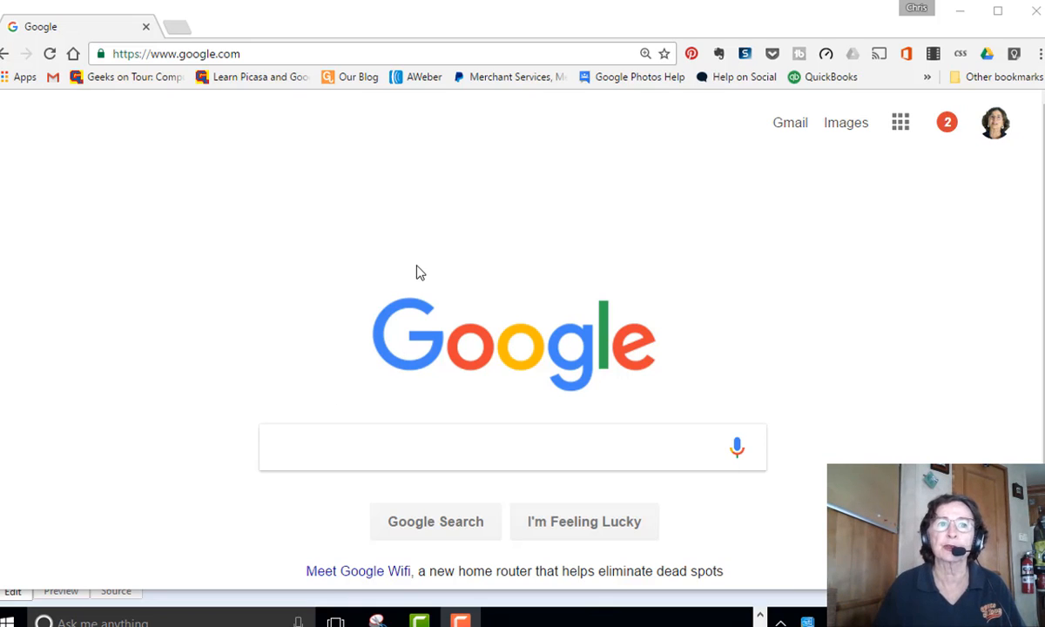
Reach Google Photos via the Google apps grid on the home page.
left_click(174, 52)
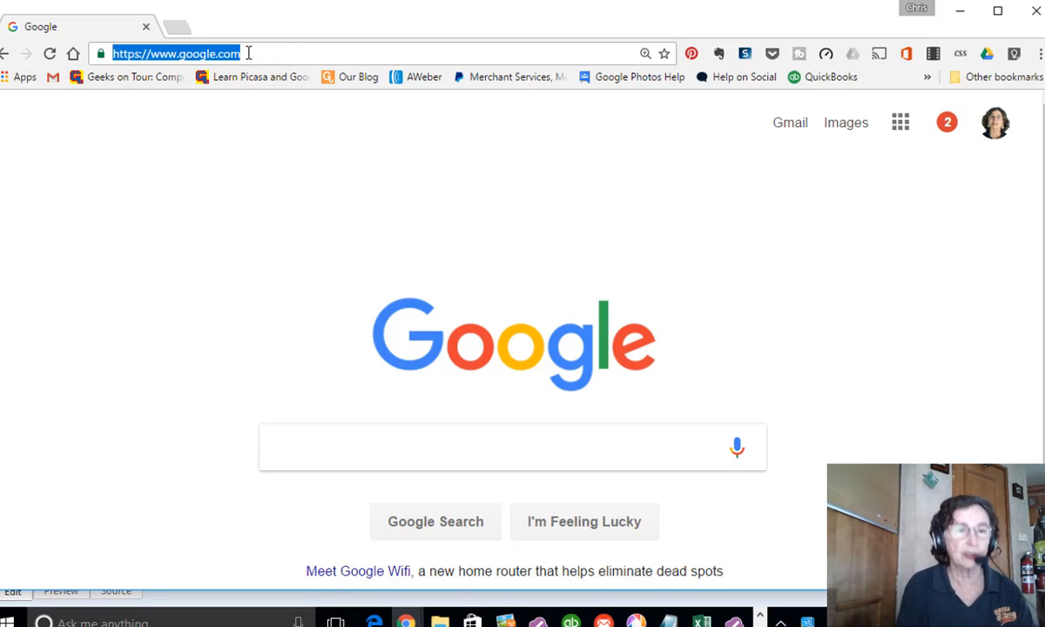
type("photo")
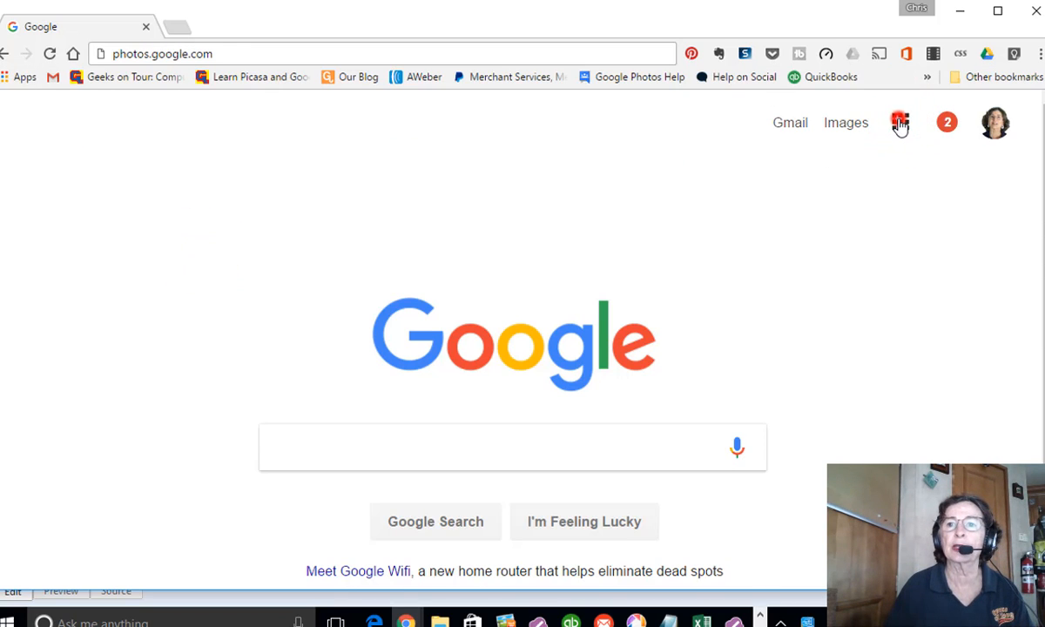
left_click(899, 122)
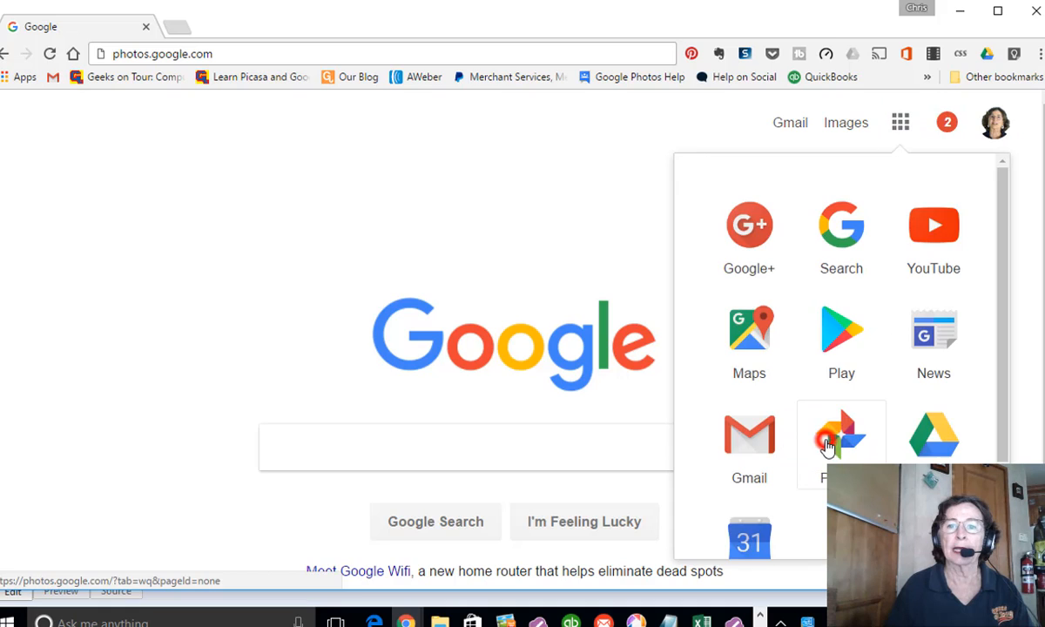
left_click(839, 432)
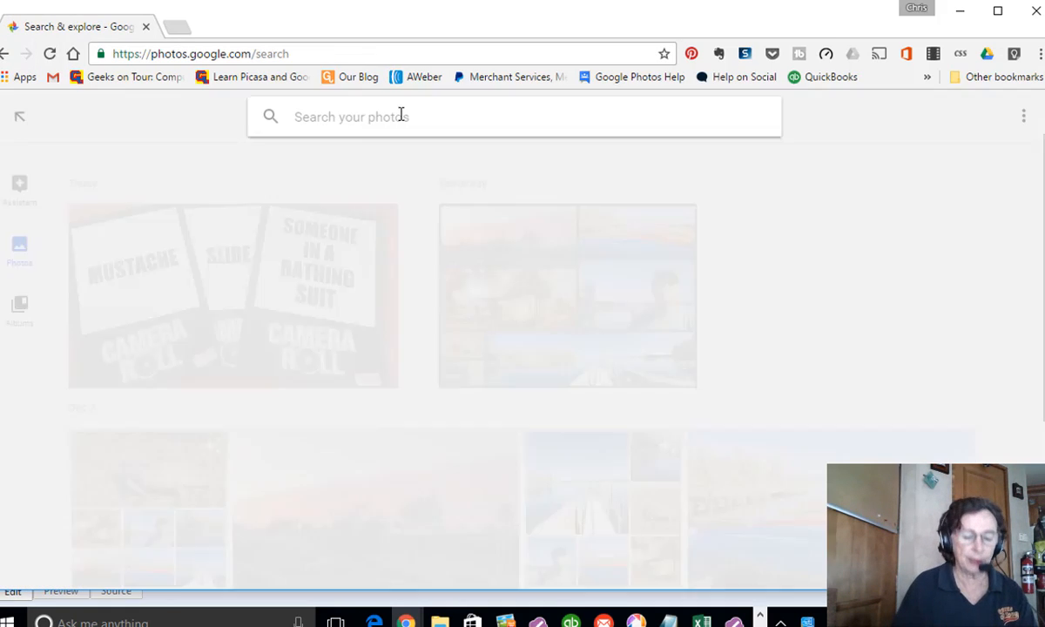
Search 'edit' and open the restaurant group photo in the Class-Edit-Examples album.
type("edit")
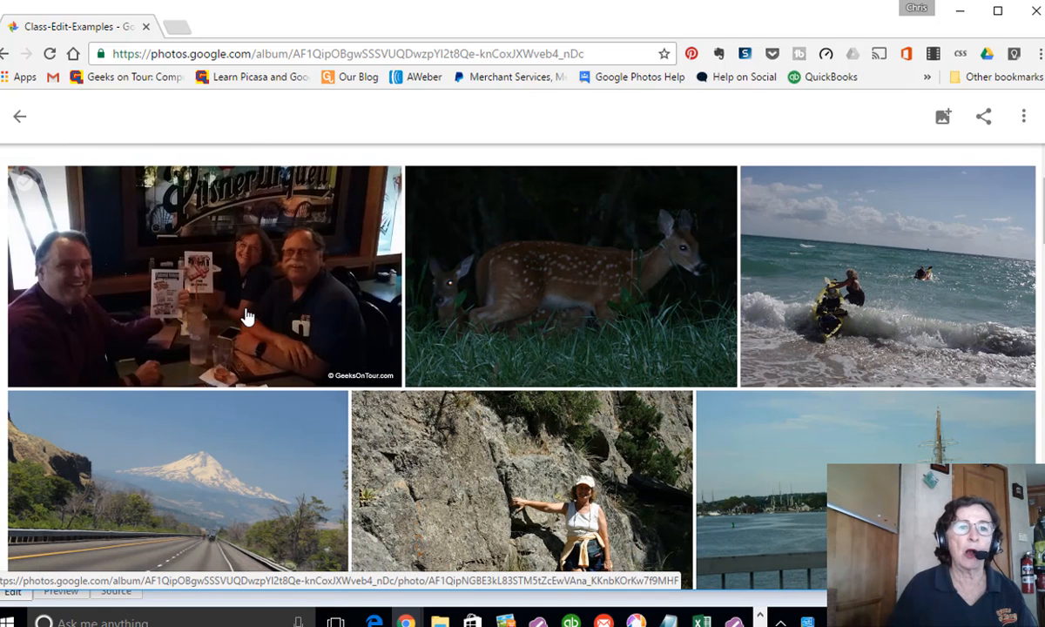
left_click(242, 316)
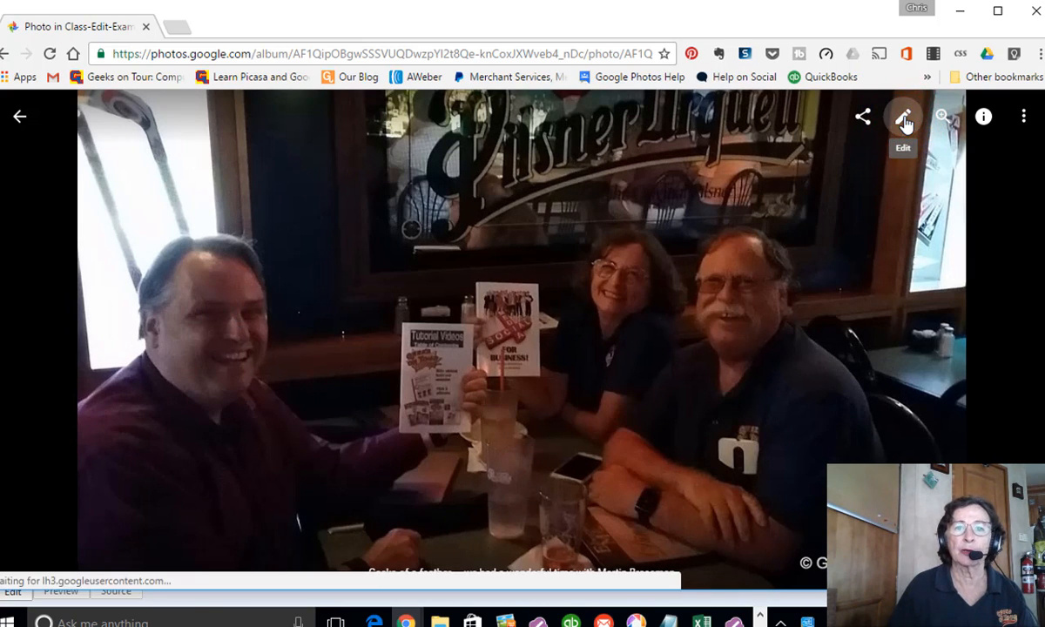
Apply the Auto colour filter to the restaurant photo and keep the change.
left_click(902, 115)
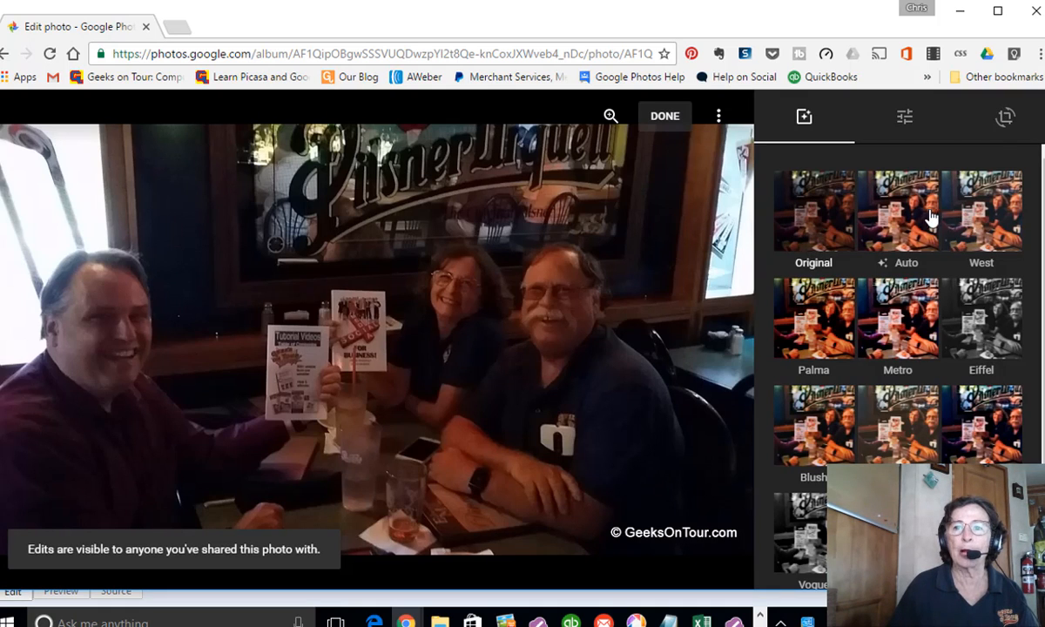
mouse_move(974, 277)
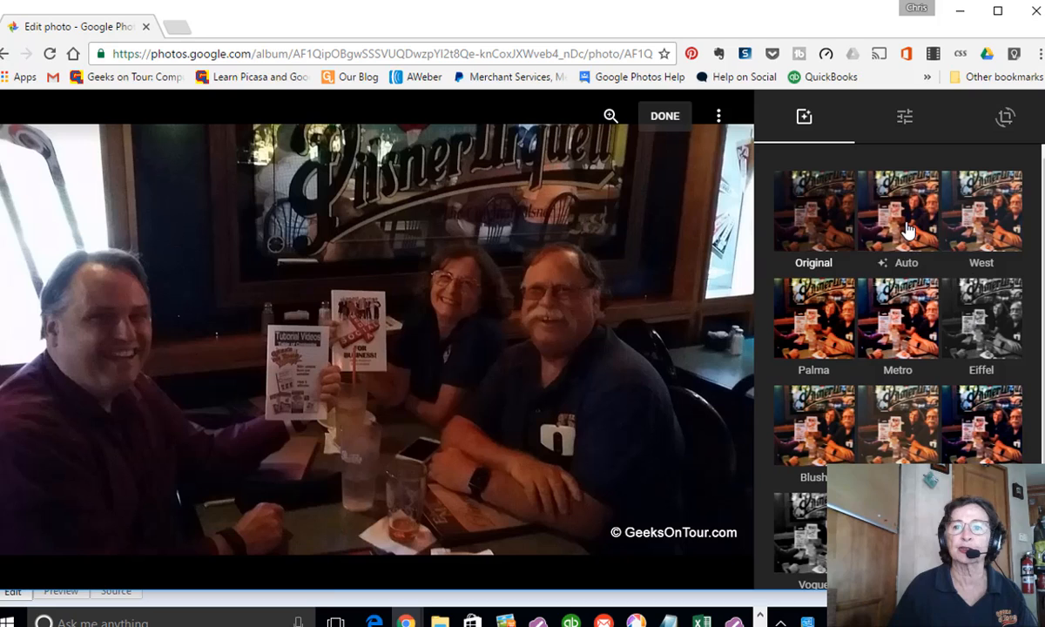
left_click(898, 212)
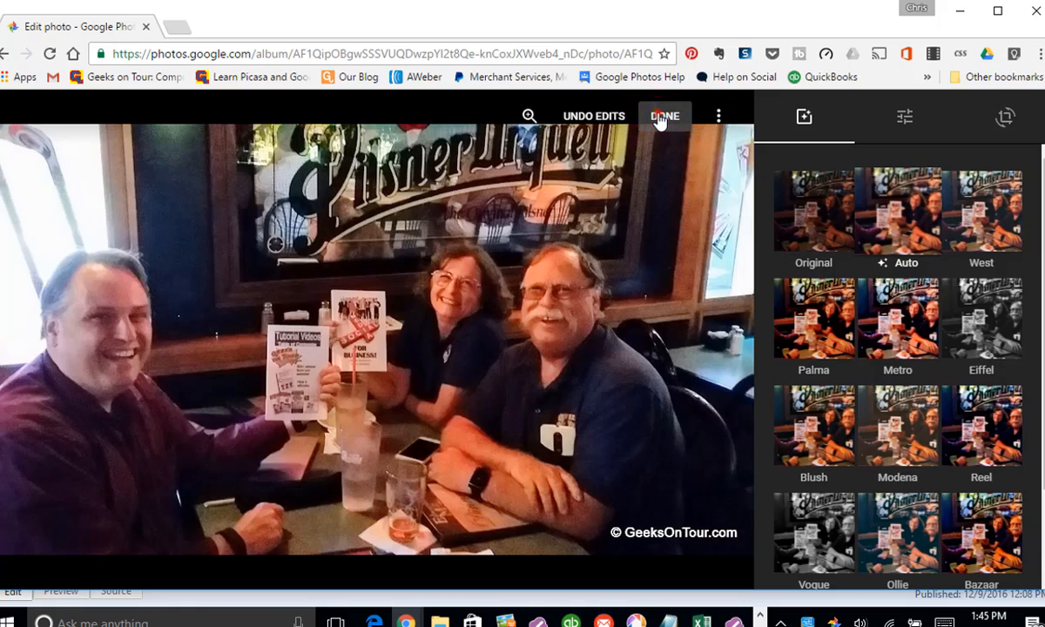
left_click(664, 115)
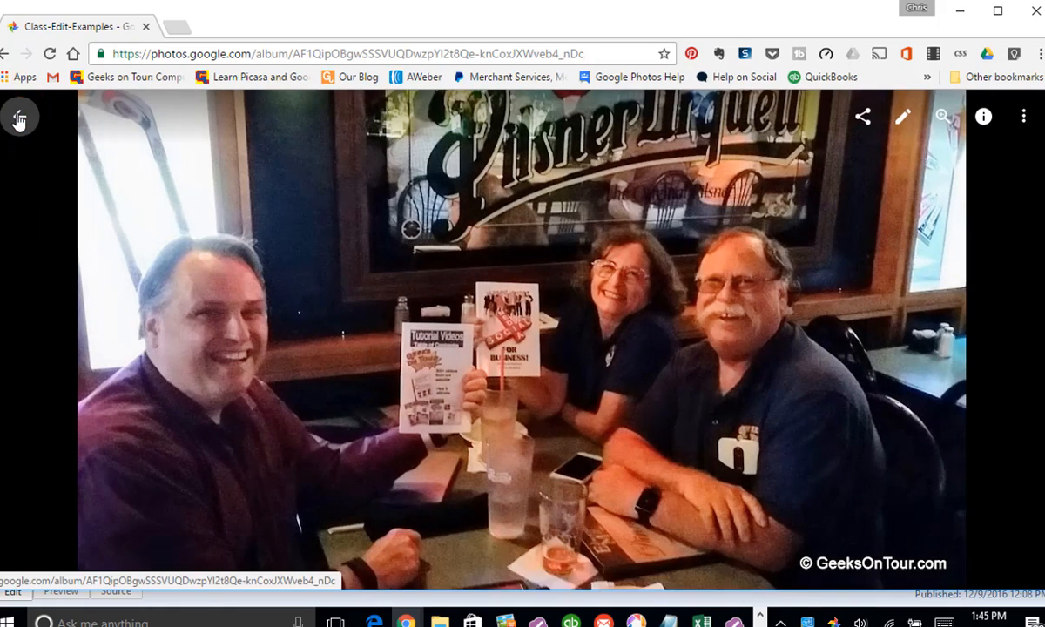
Back in the album, edit the two-fawns photo and apply the Auto filter.
left_click(19, 115)
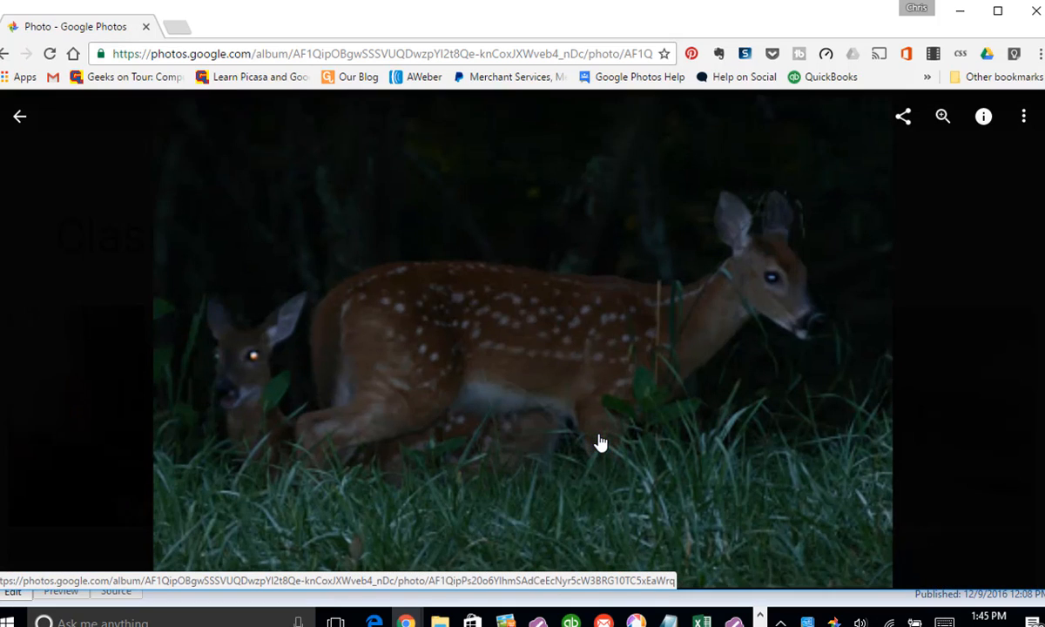
left_click(903, 115)
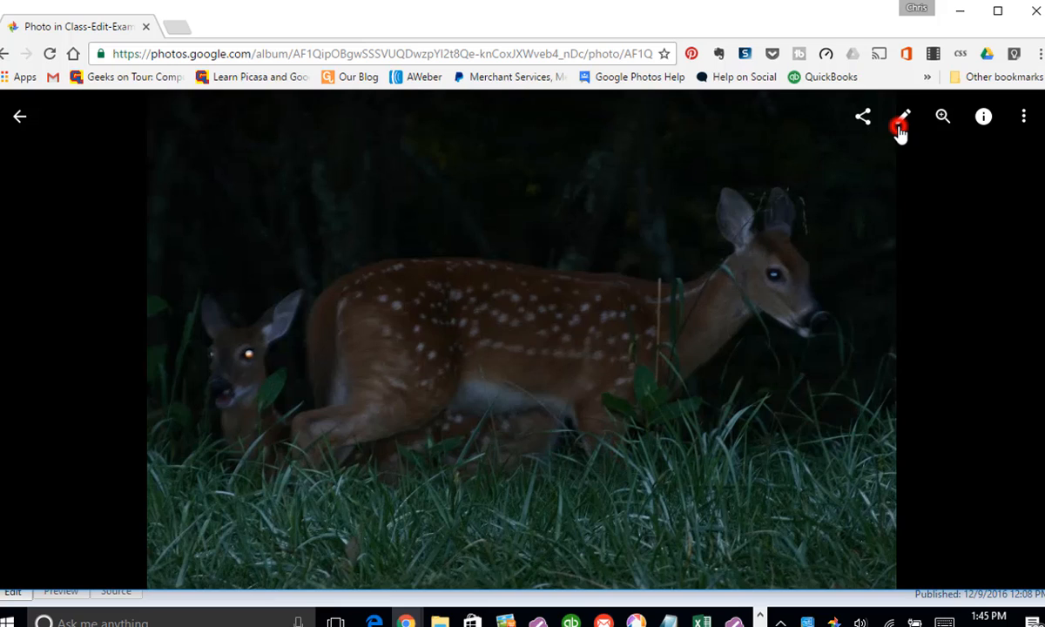
left_click(903, 115)
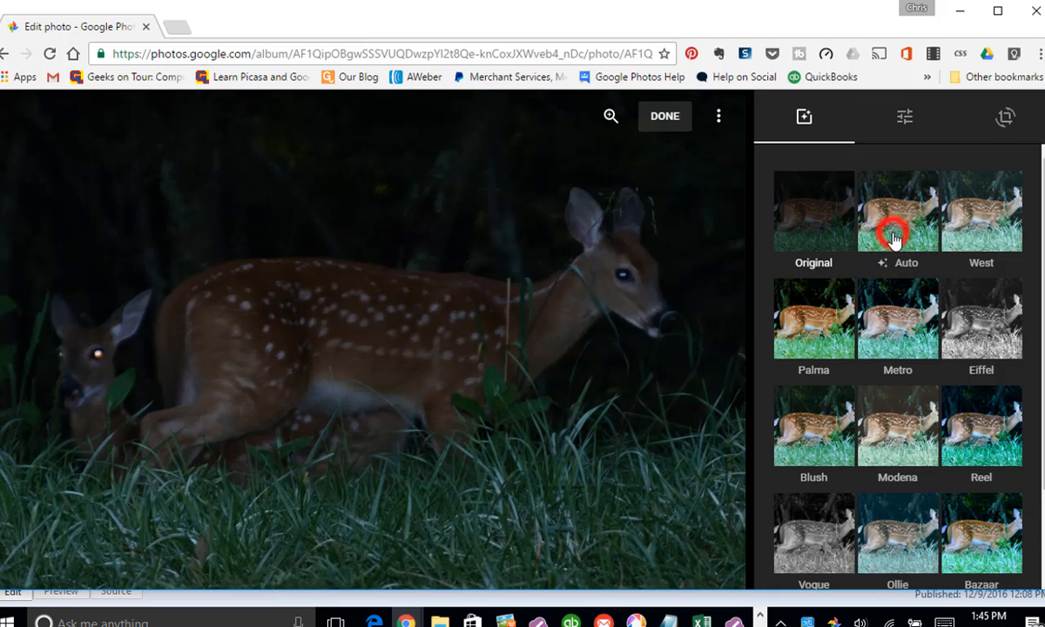
left_click(897, 212)
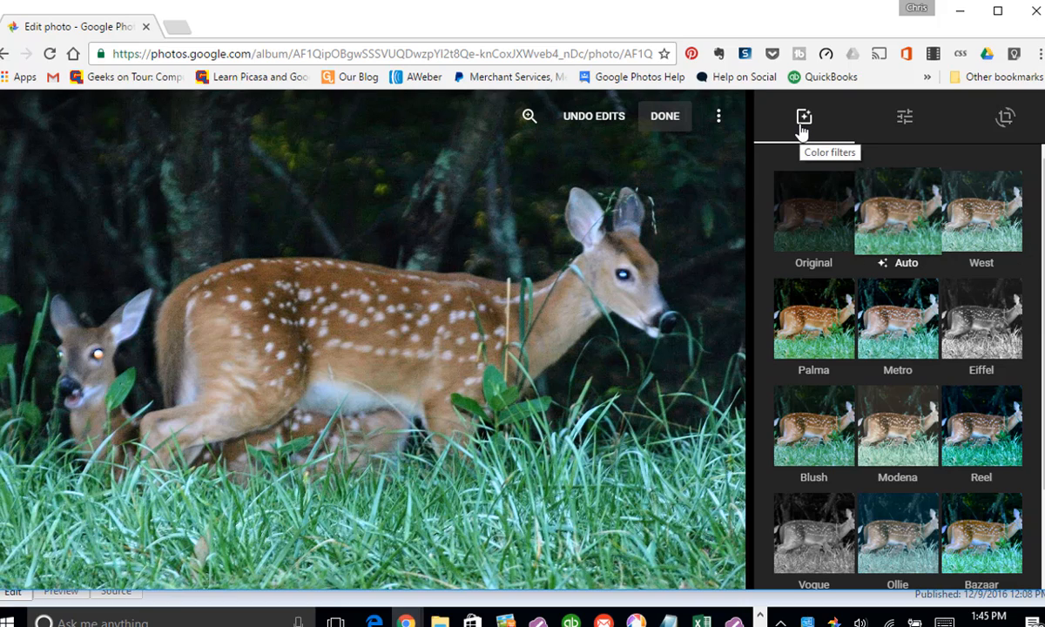
mouse_move(904, 117)
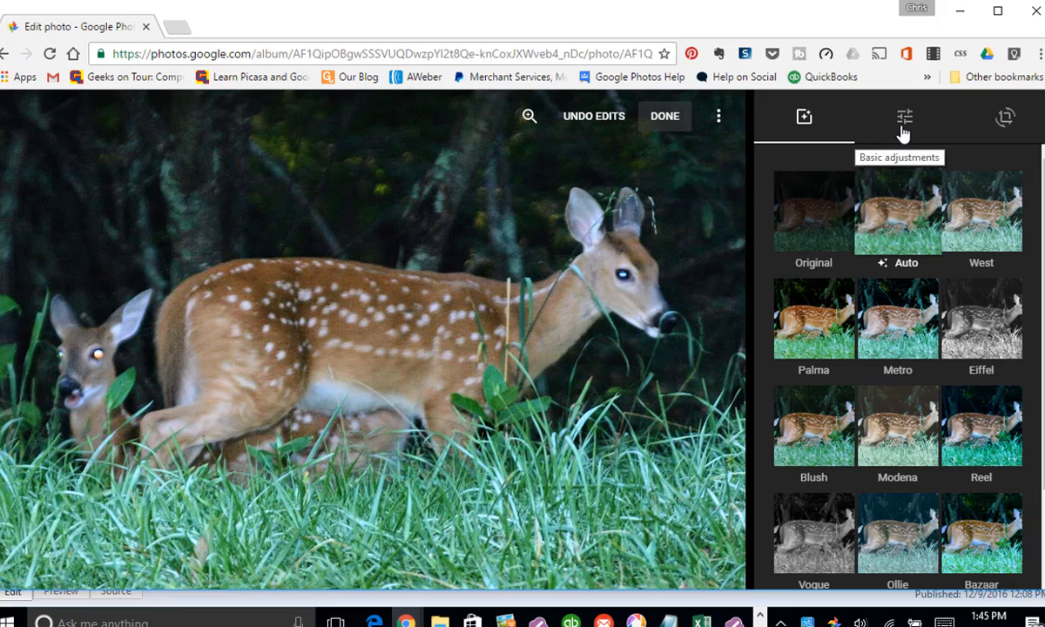
mouse_move(1004, 126)
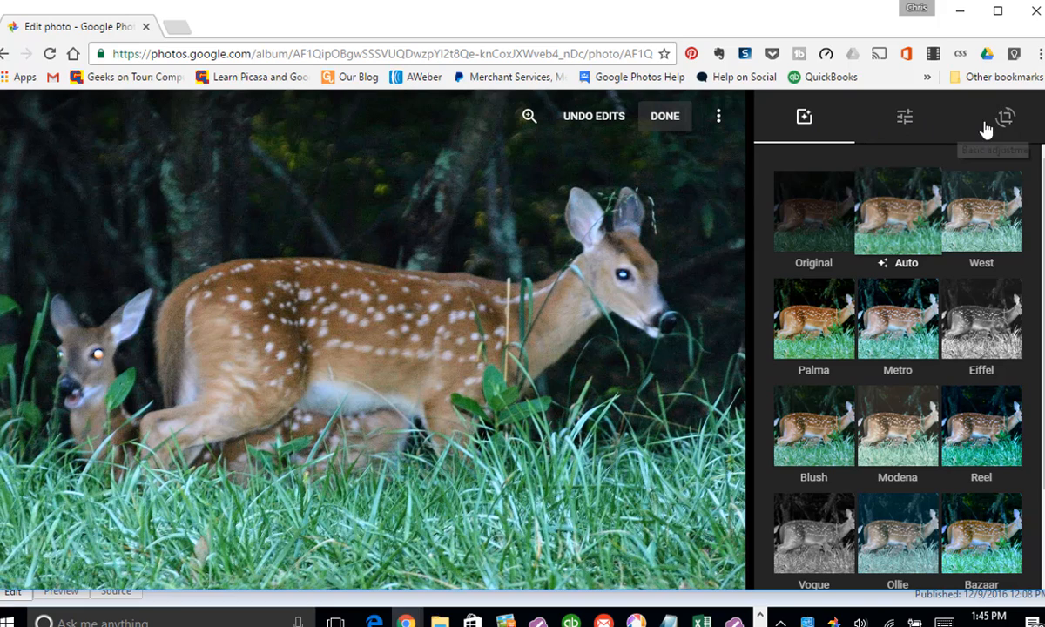
mouse_move(1007, 118)
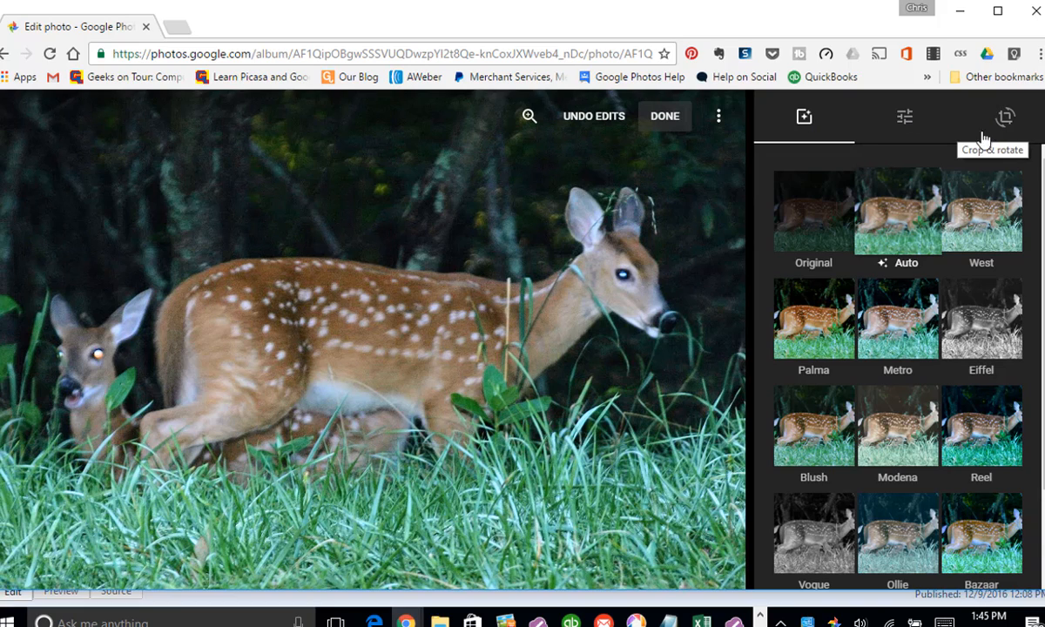
mouse_move(814, 340)
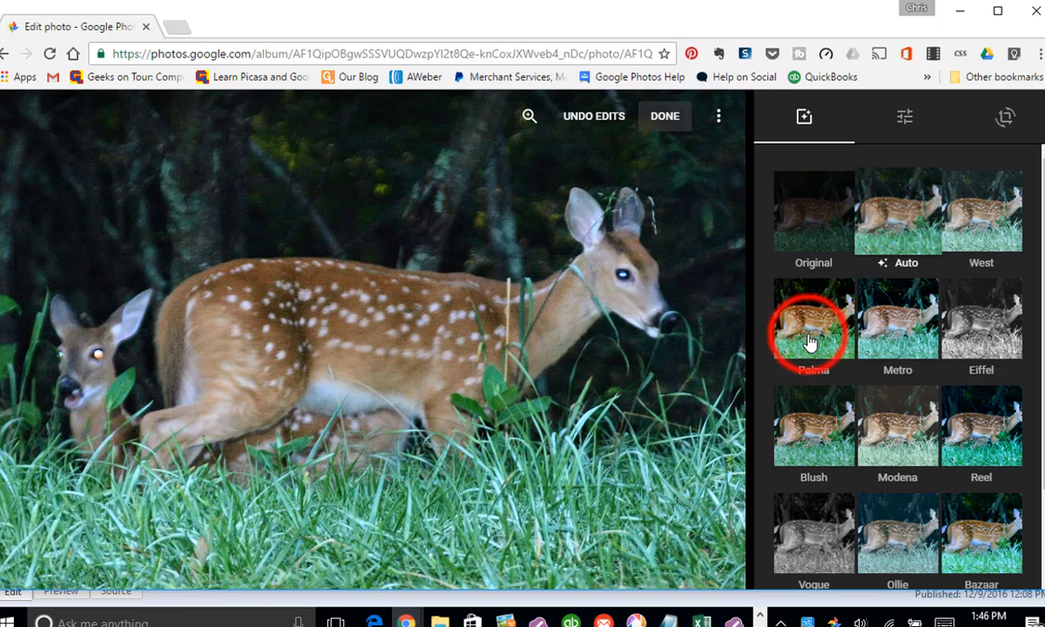
After previewing other filters, apply Palma at reduced strength to the fawns photo and save.
left_click(814, 318)
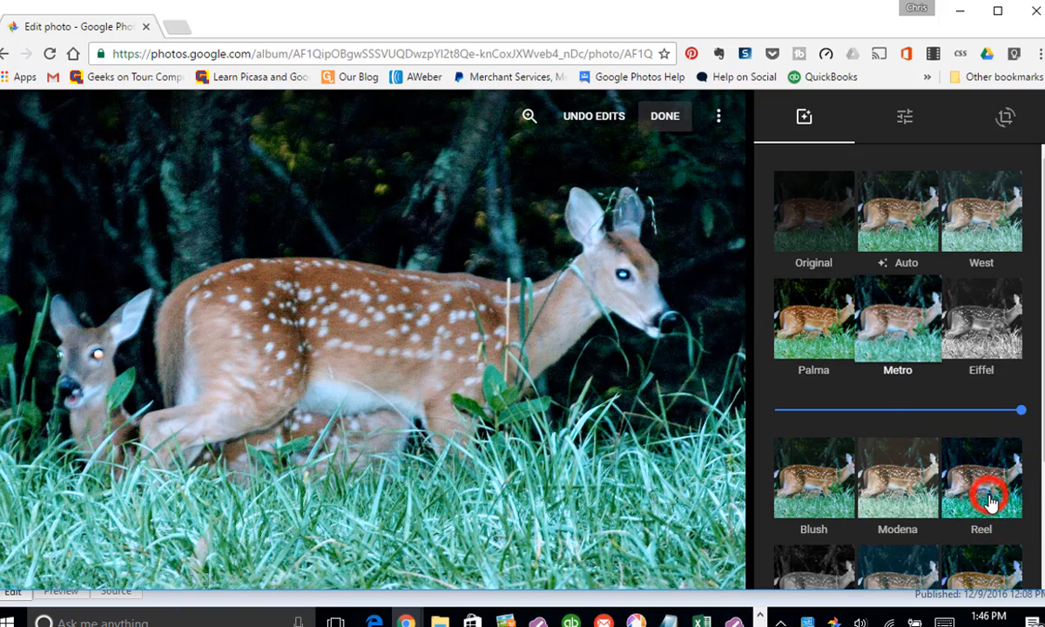
left_click(897, 477)
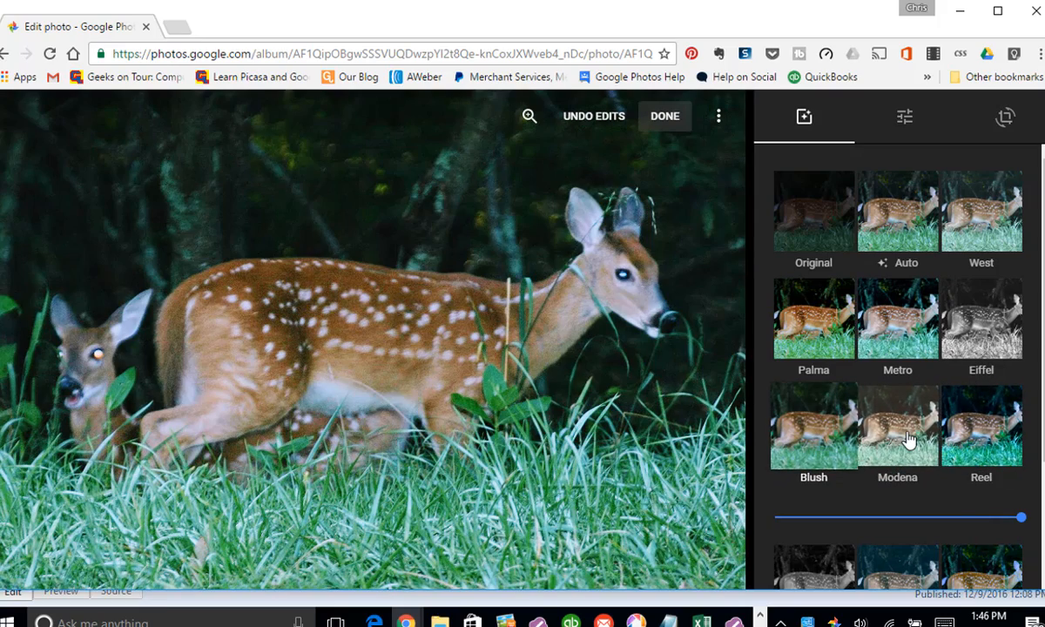
scroll("down", 3)
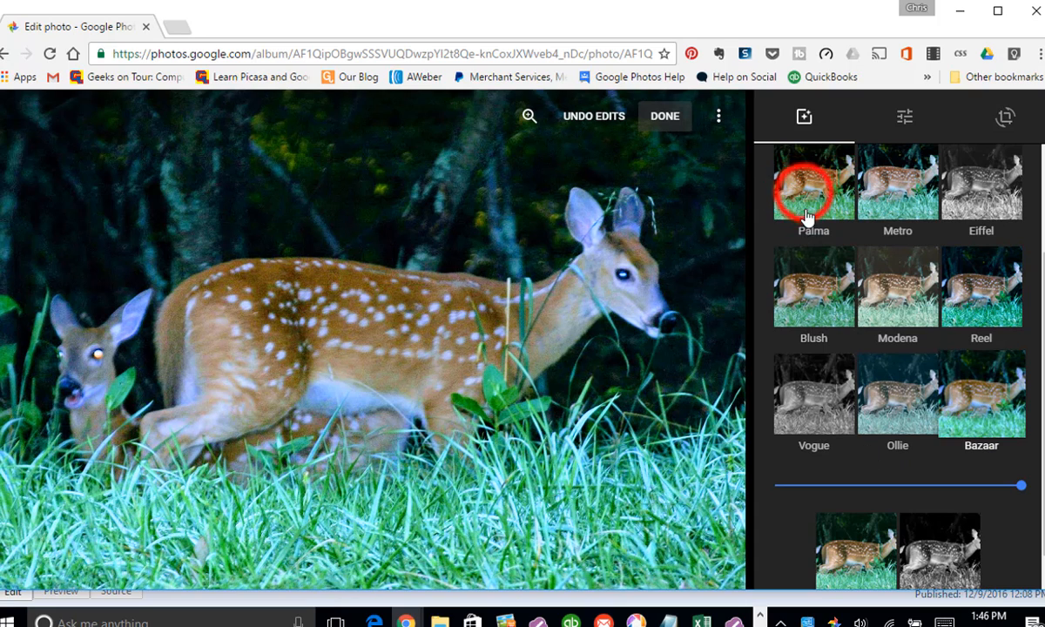
left_click(814, 185)
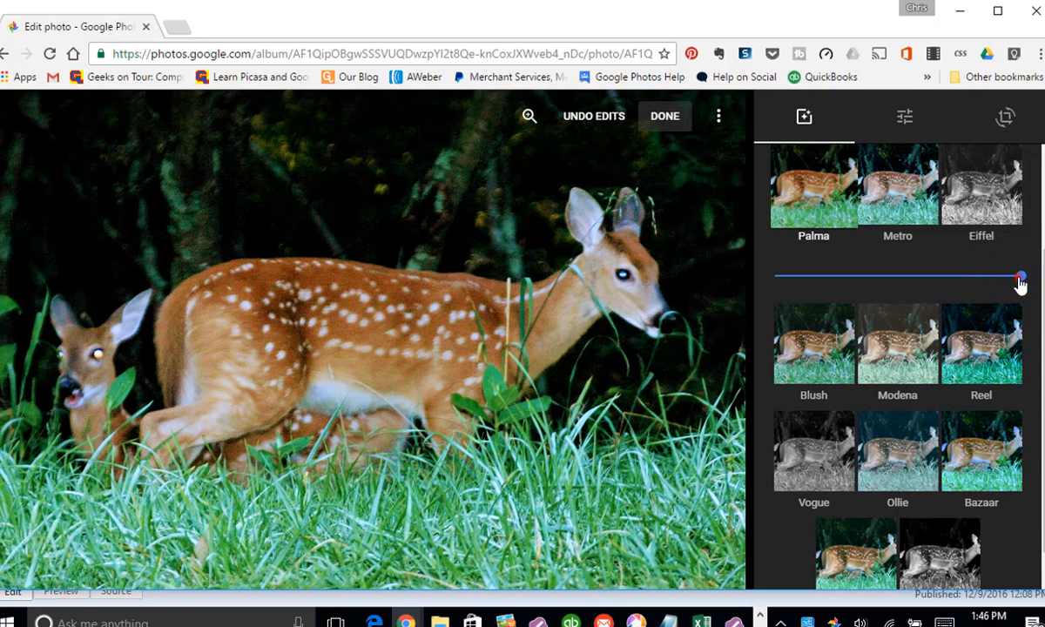
left_click_drag(1021, 276, 903, 275)
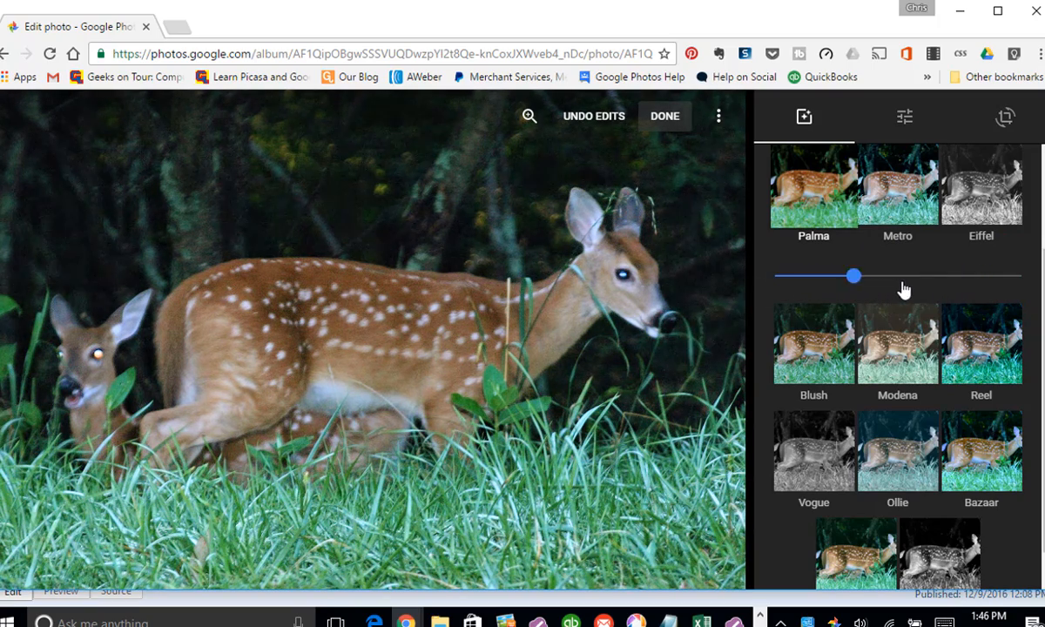
left_click_drag(854, 276, 945, 275)
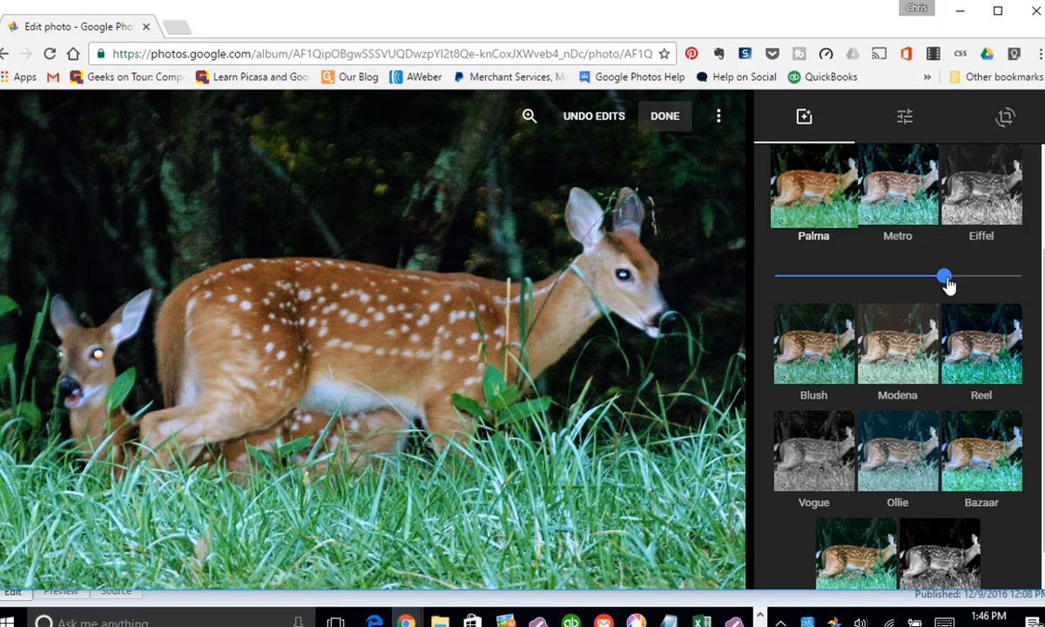
left_click_drag(944, 276, 965, 276)
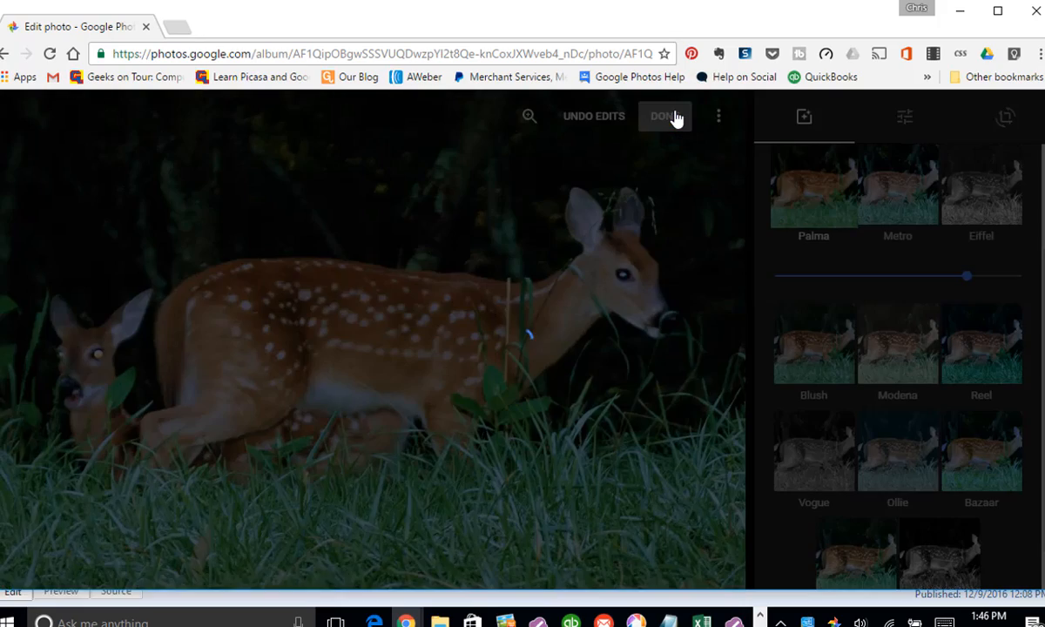
left_click(665, 115)
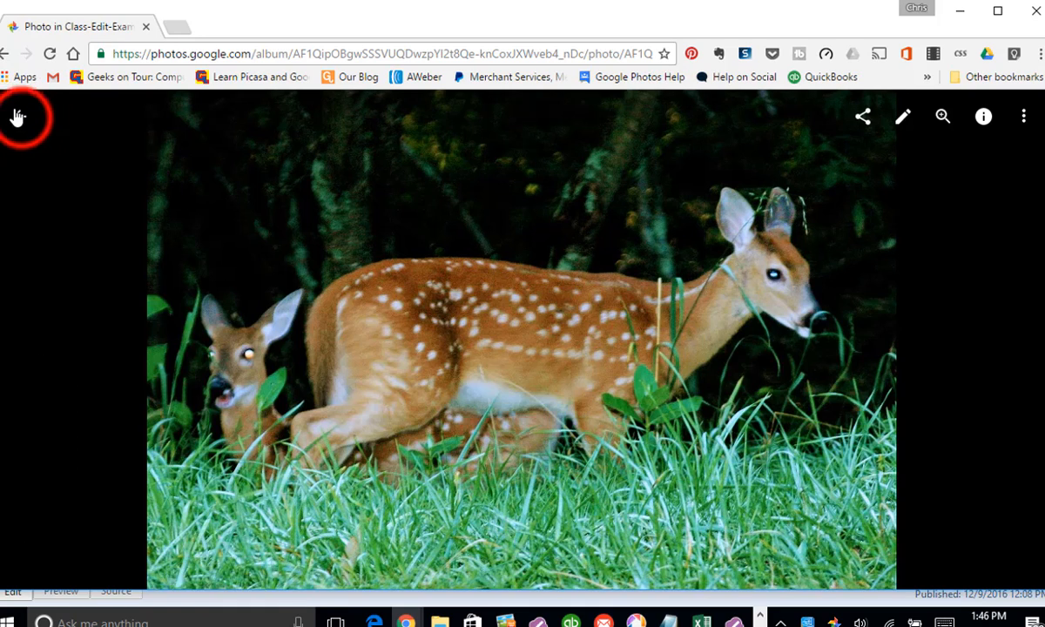
Return to the album and start editing the kayak beach photo.
left_click(18, 118)
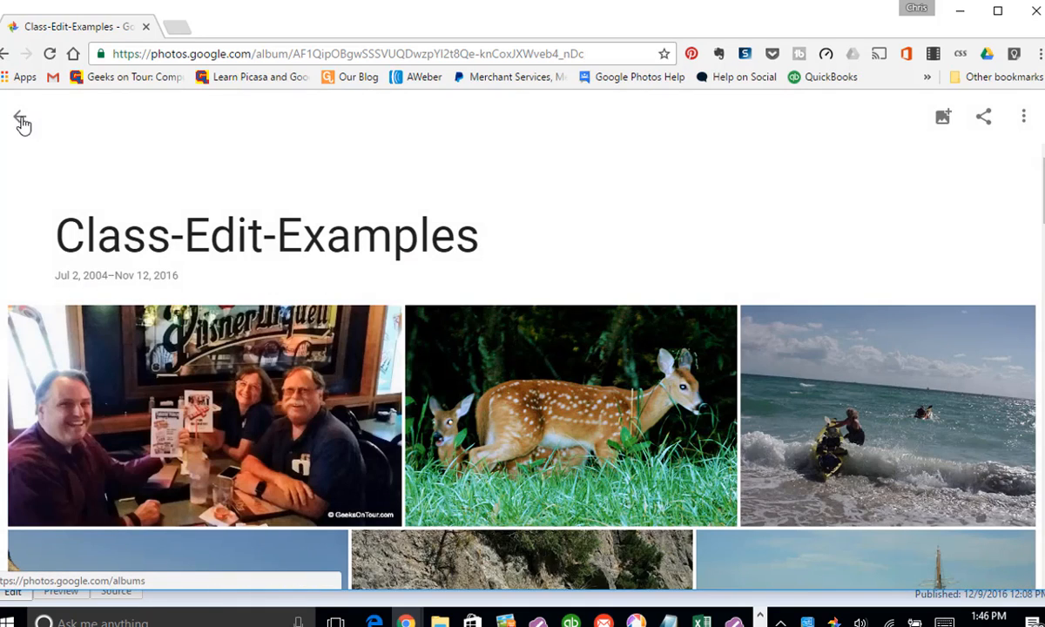
left_click(887, 415)
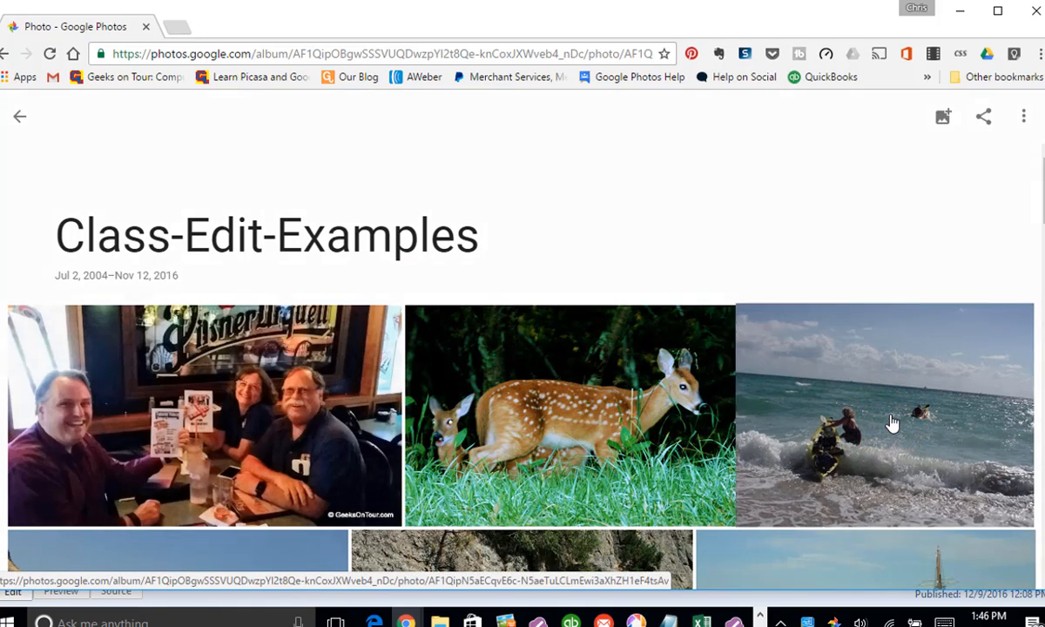
left_click(883, 415)
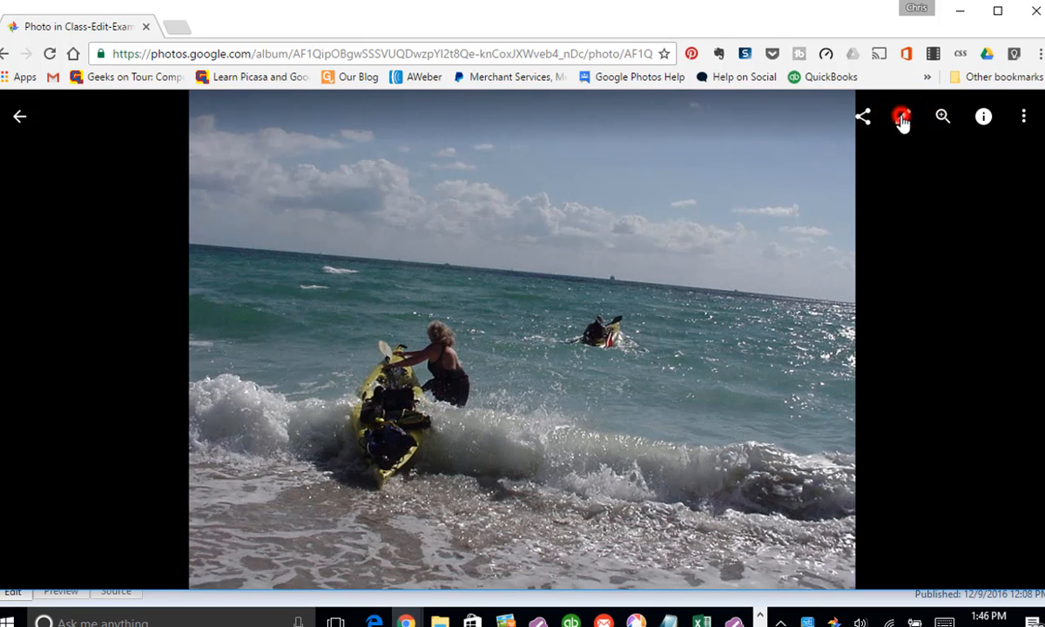
left_click(902, 115)
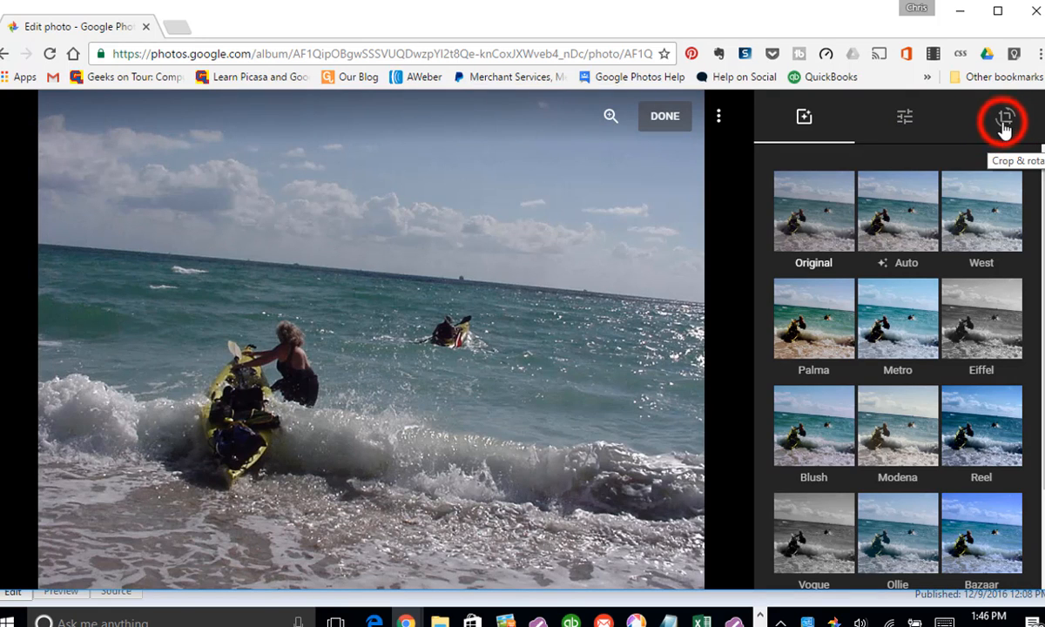
Straighten the kayak photo by -5°, crop inward to a 16:9 aspect ratio and confirm.
left_click(1002, 120)
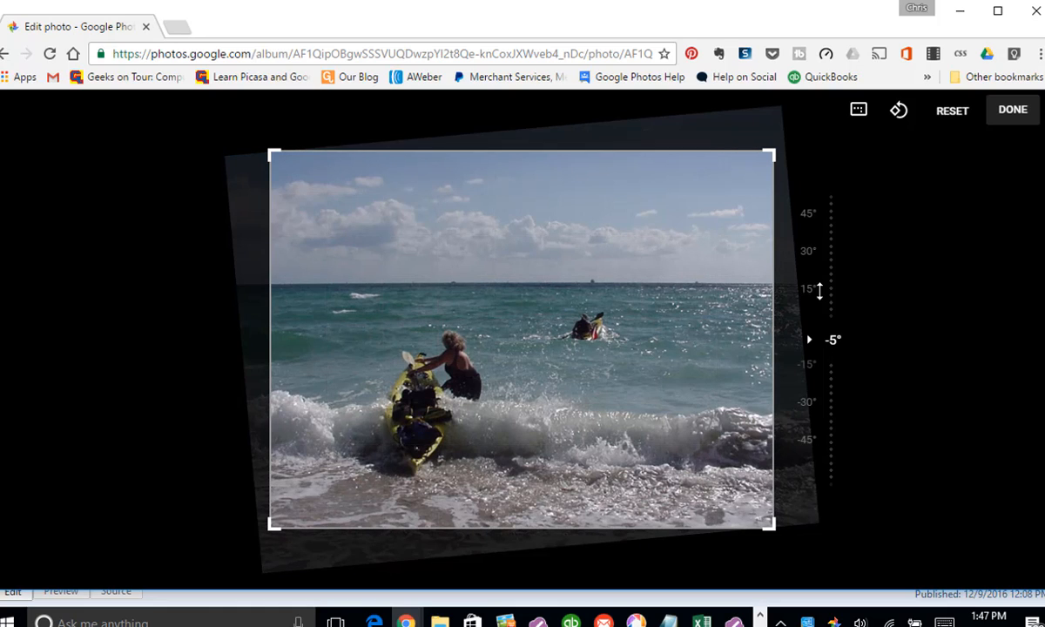
mouse_move(874, 293)
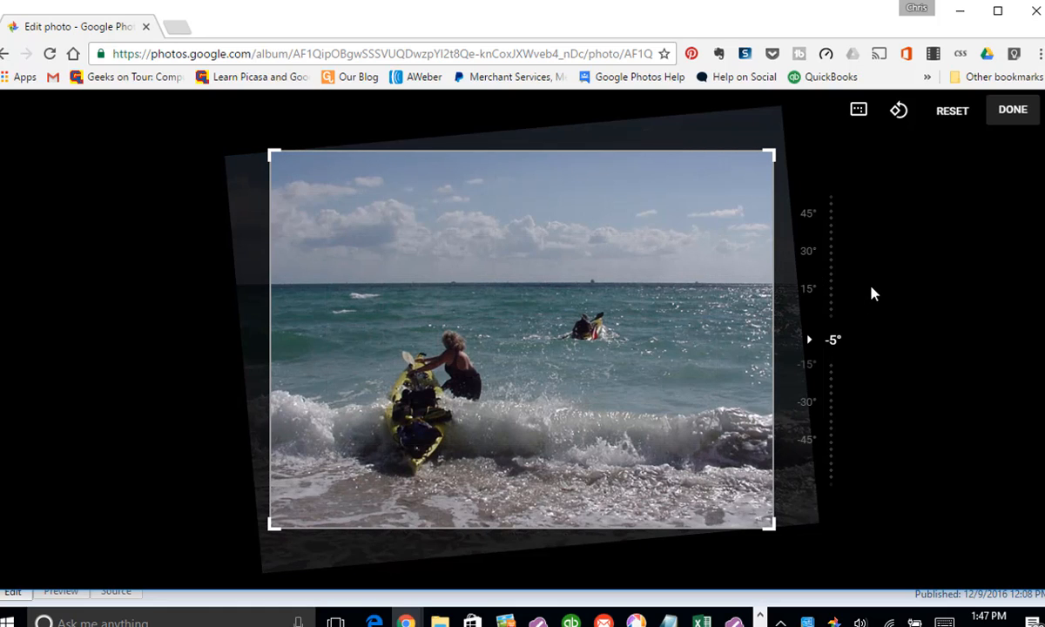
mouse_move(439, 425)
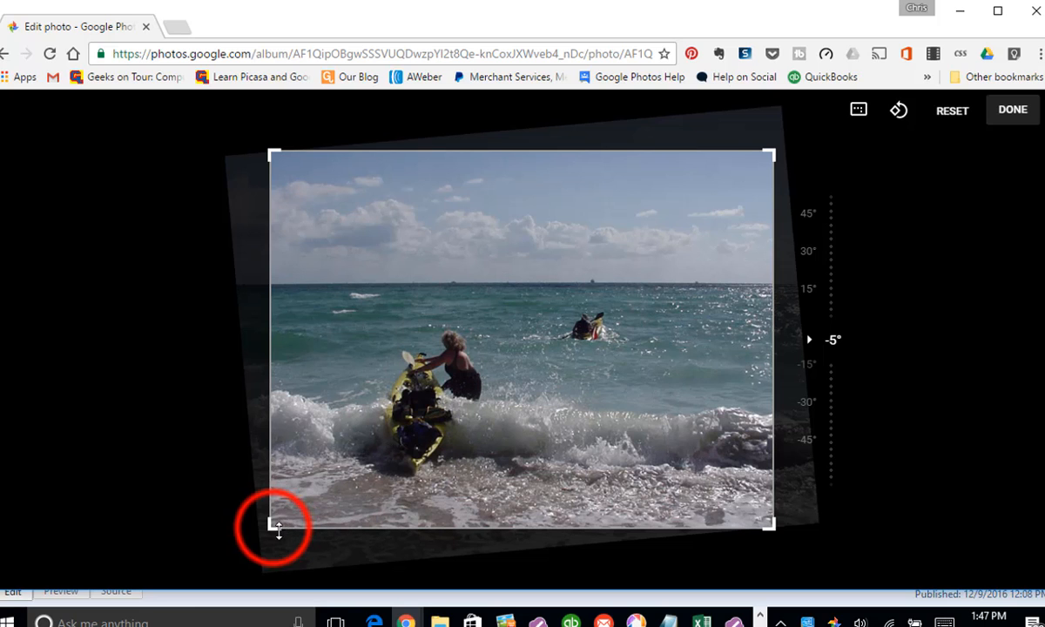
left_click_drag(277, 530, 337, 479)
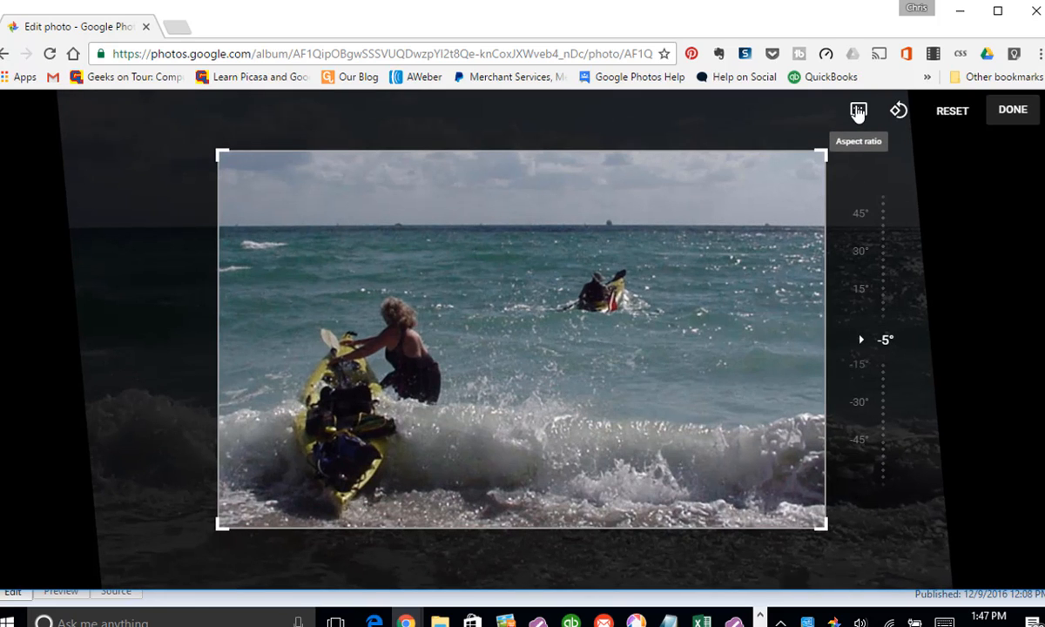
mouse_move(867, 139)
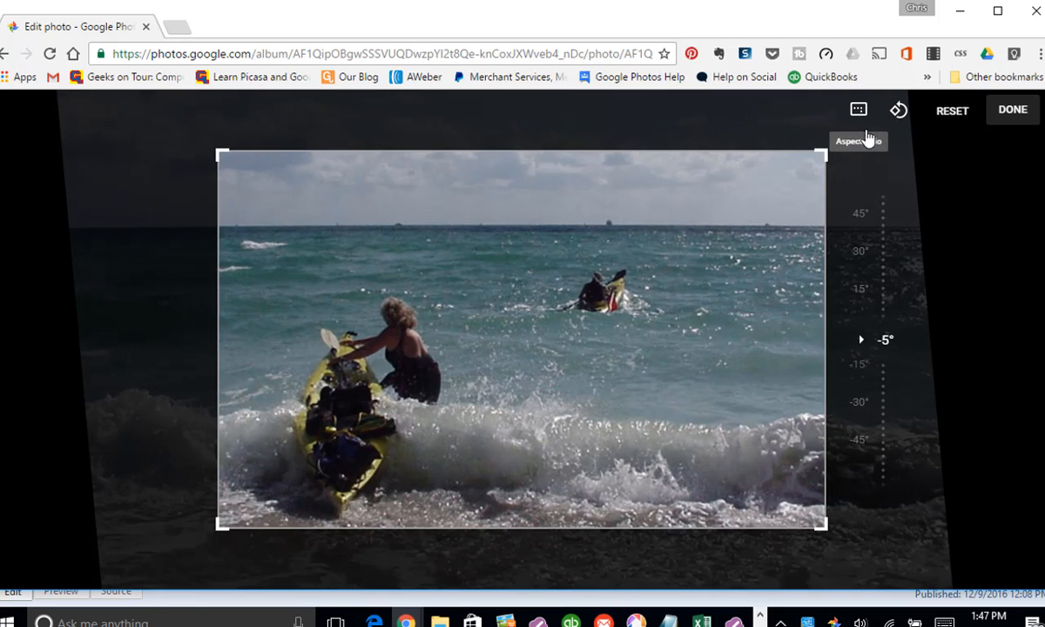
left_click(857, 108)
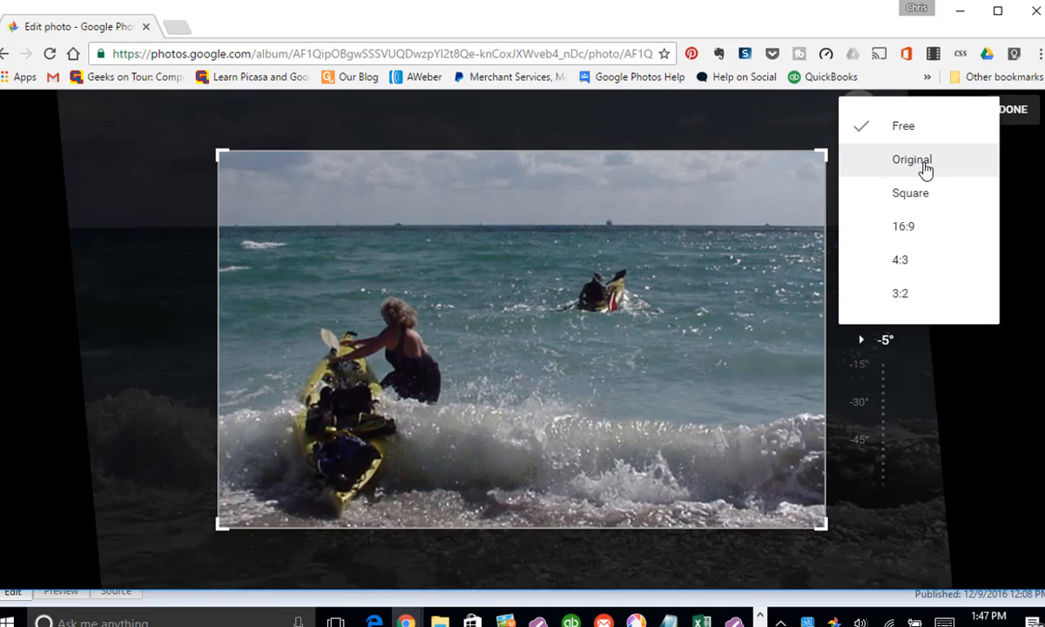
mouse_move(927, 227)
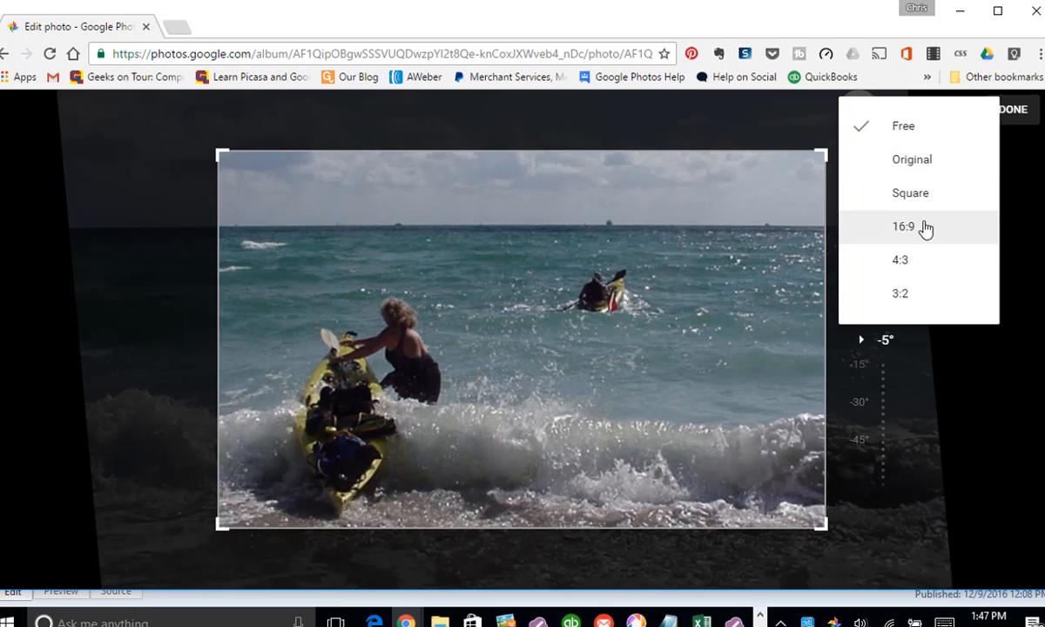
left_click(903, 226)
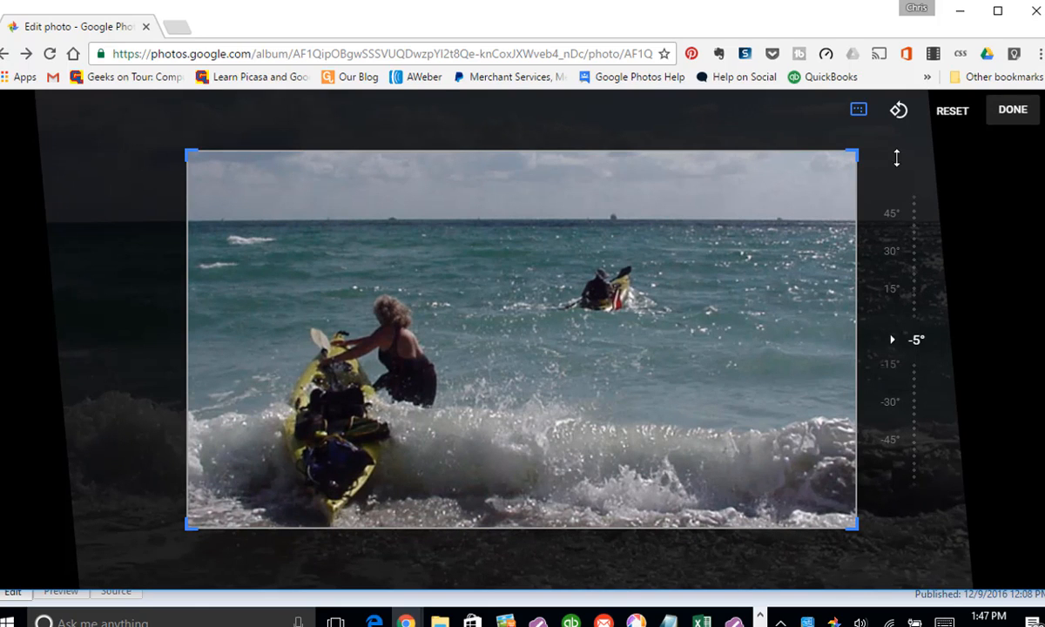
mouse_move(1012, 110)
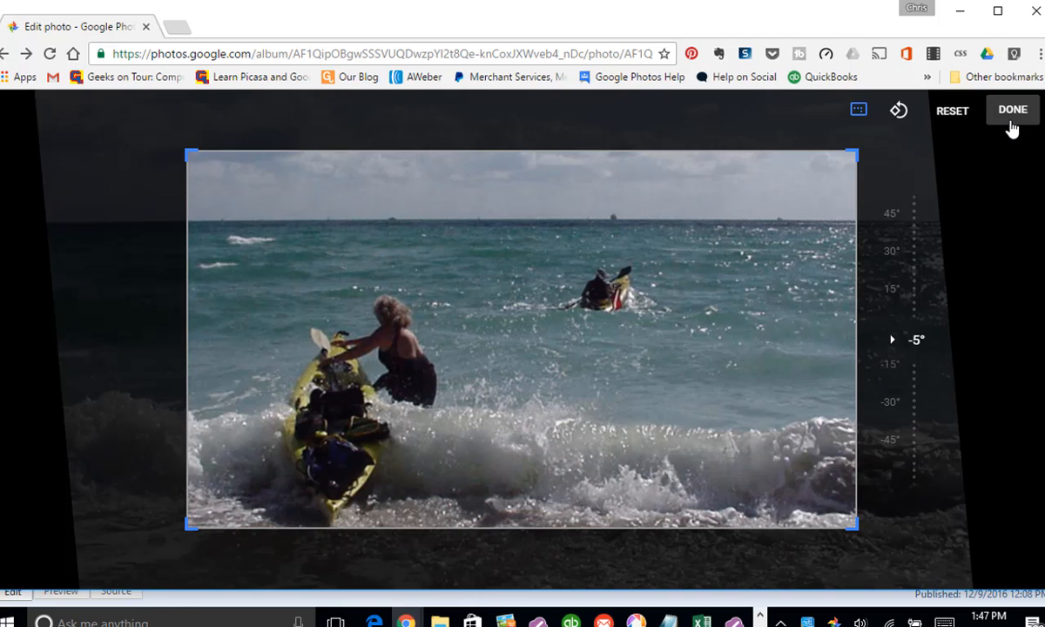
left_click(1013, 110)
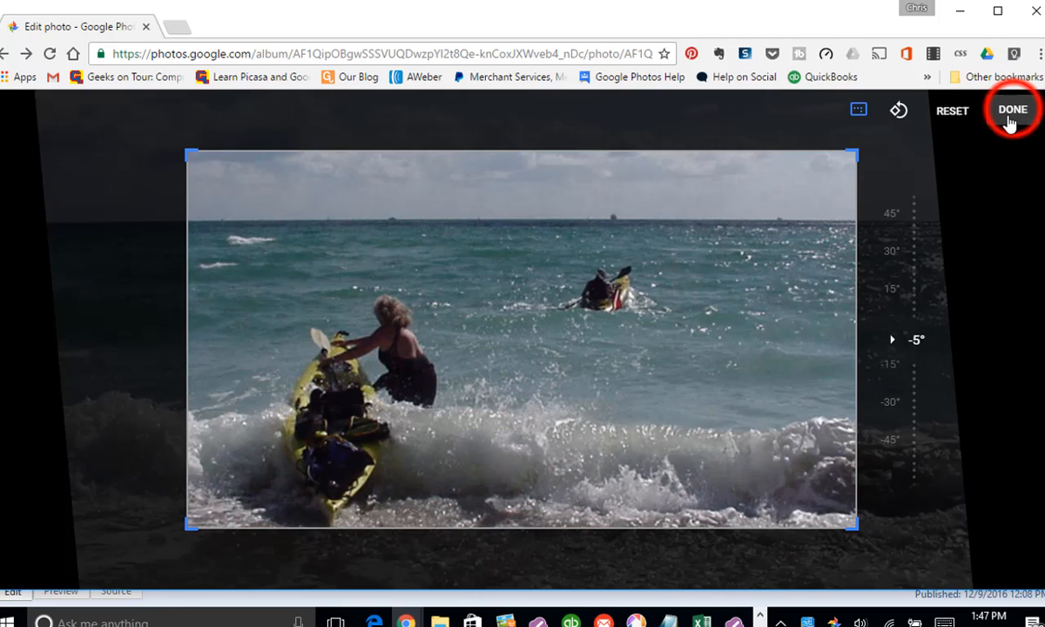
left_click(1013, 109)
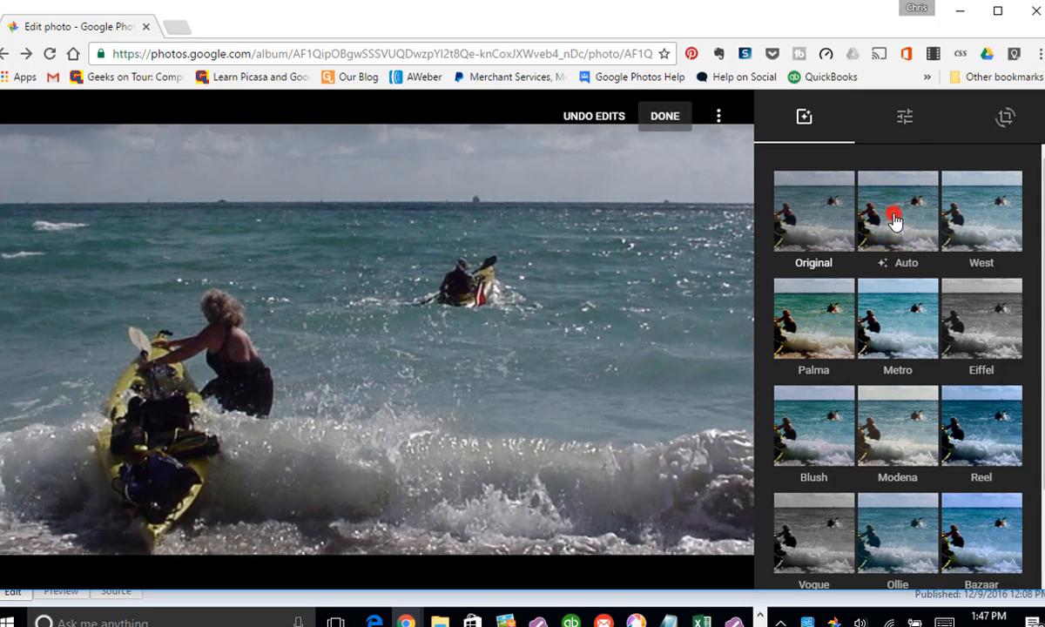
Try Auto, then apply the Metro filter to the kayak photo at reduced strength.
left_click(897, 211)
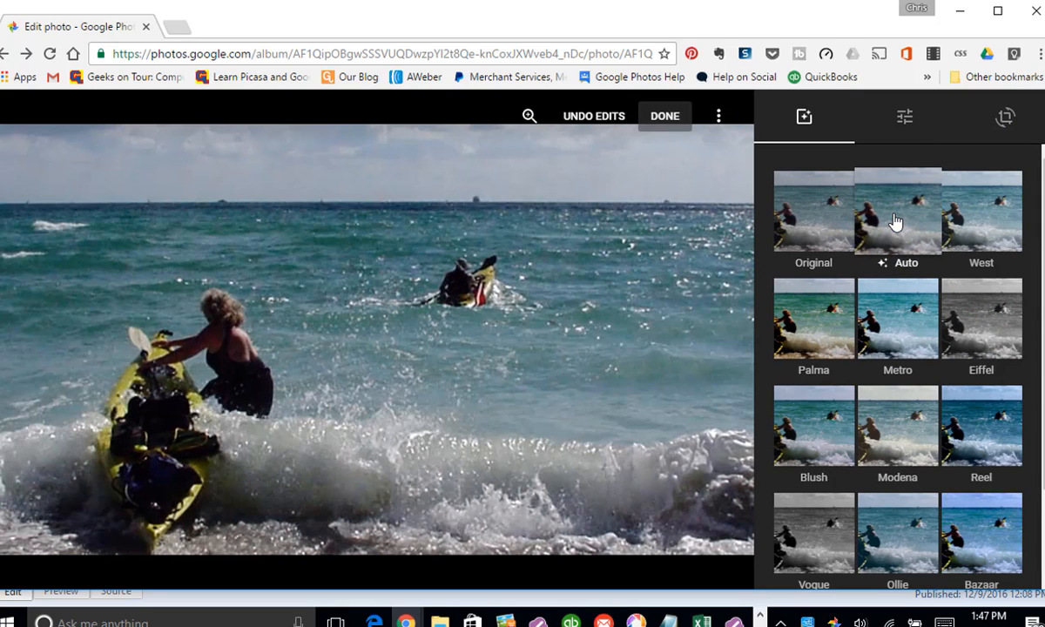
mouse_move(922, 373)
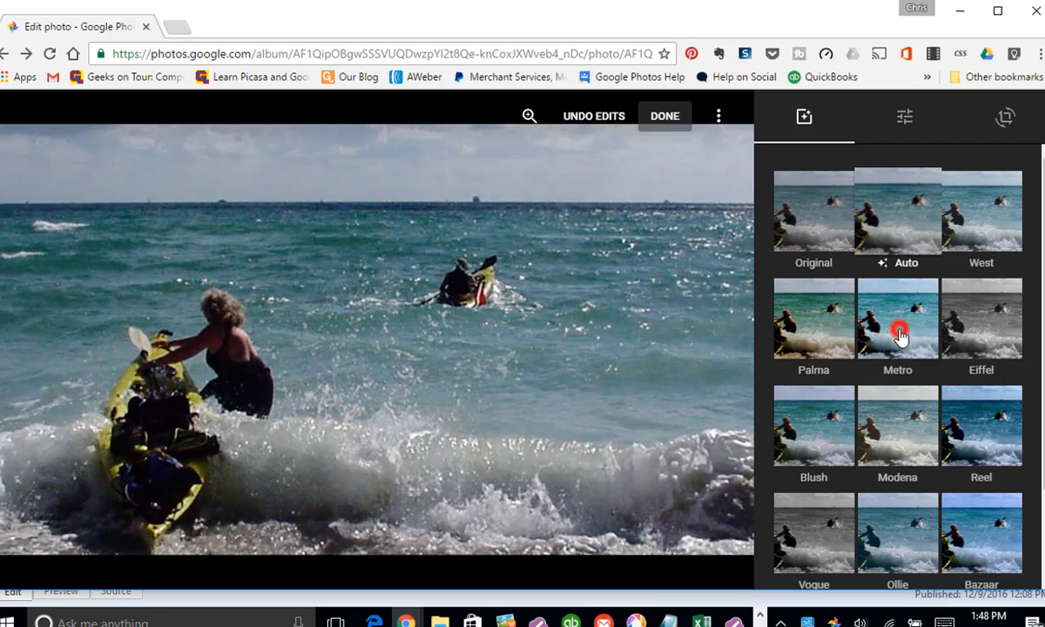
left_click(898, 317)
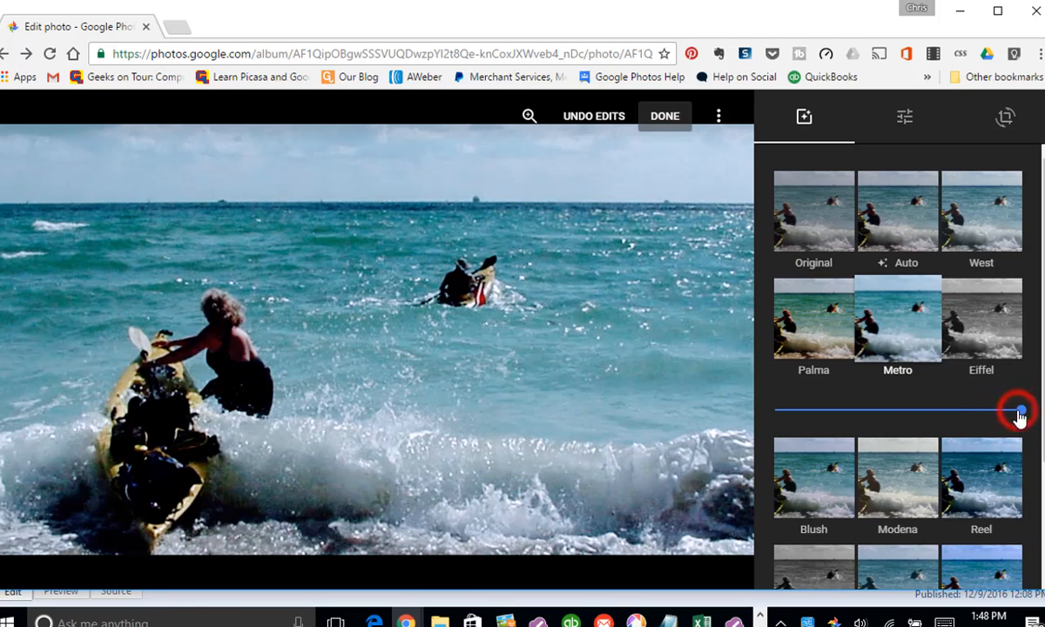
left_click_drag(1019, 411, 892, 411)
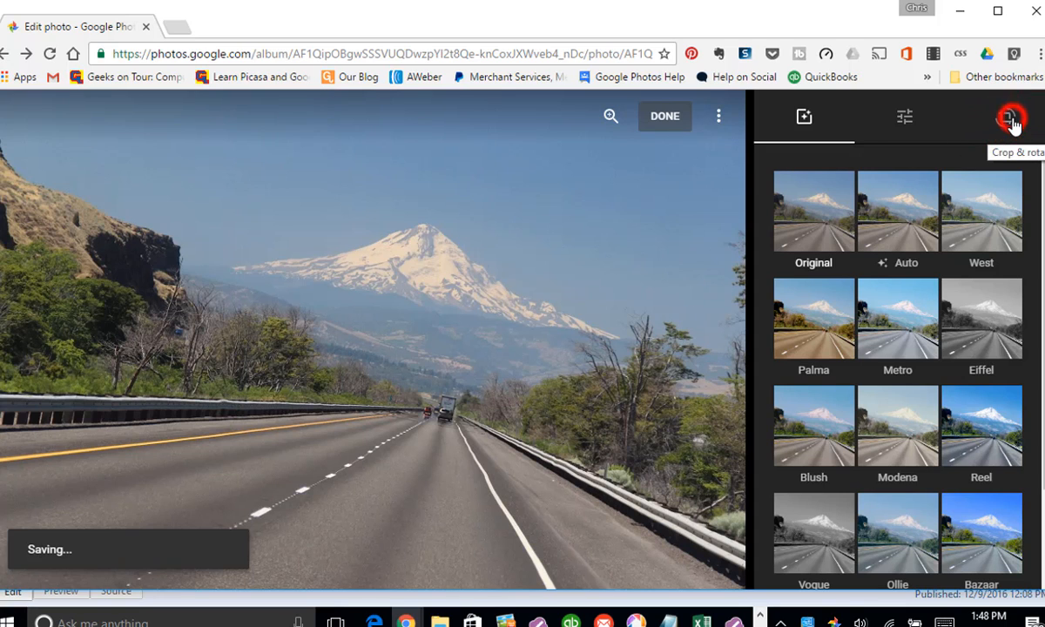
Straighten the highway photo by -11° and crop inward toward the snowy peak.
left_click(1012, 119)
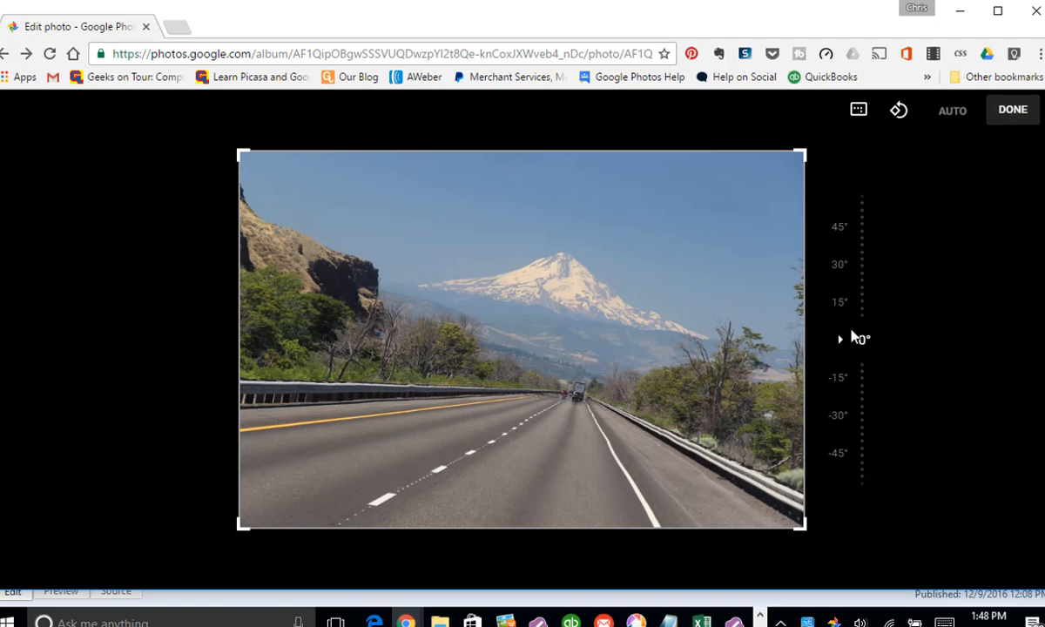
left_click_drag(858, 338, 857, 328)
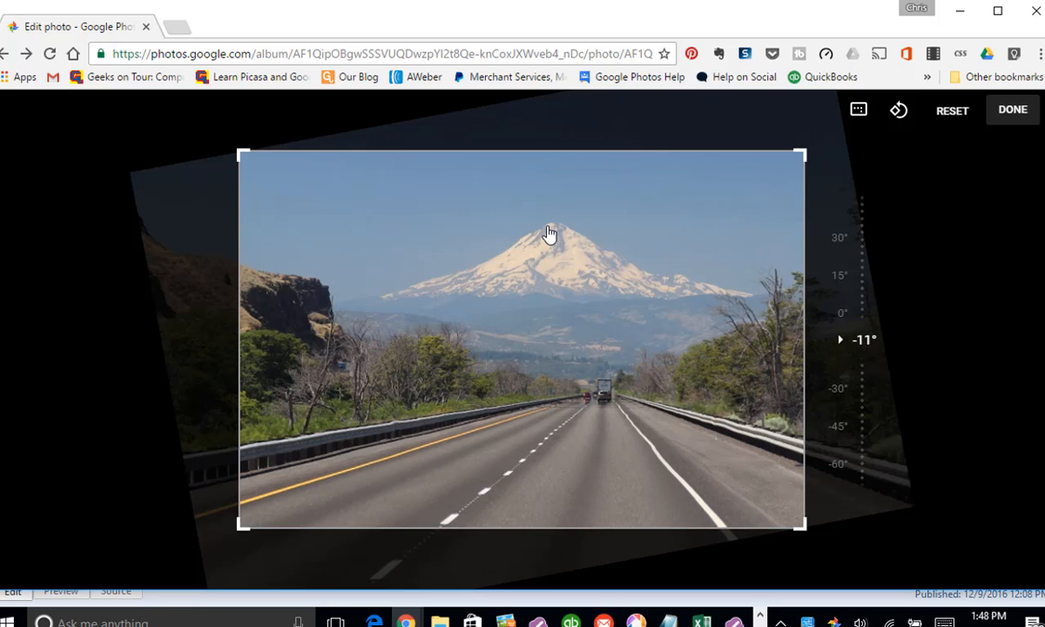
mouse_move(746, 453)
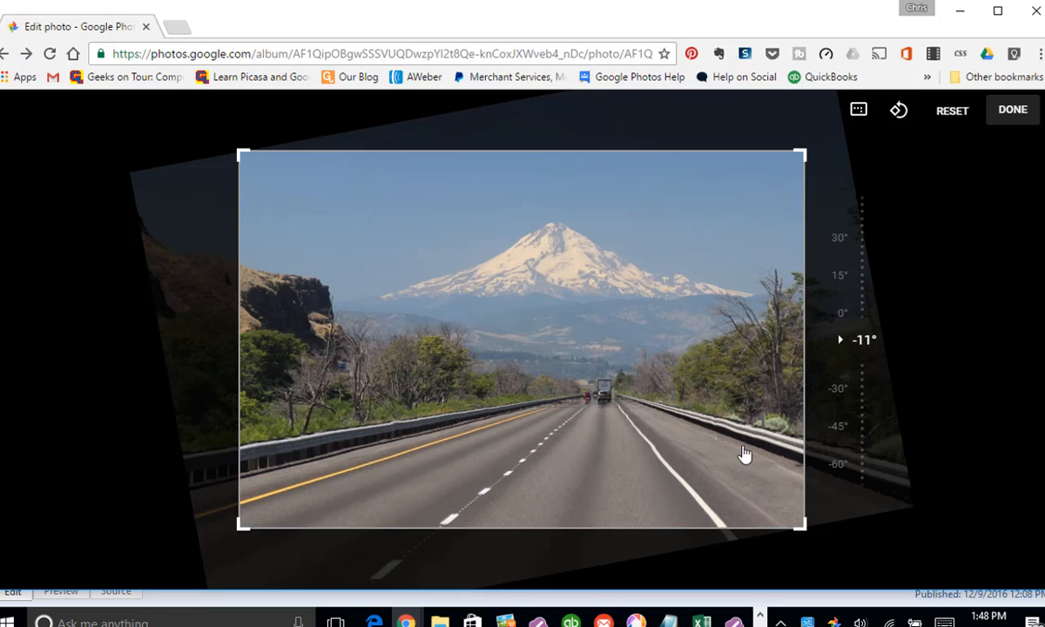
left_click_drag(802, 526, 718, 423)
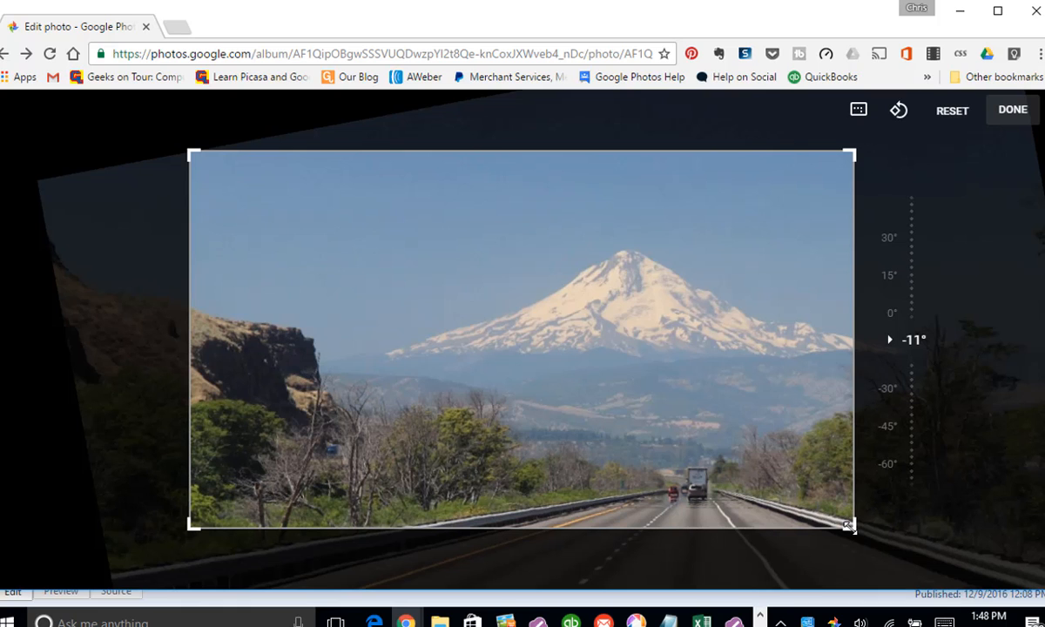
mouse_move(863, 183)
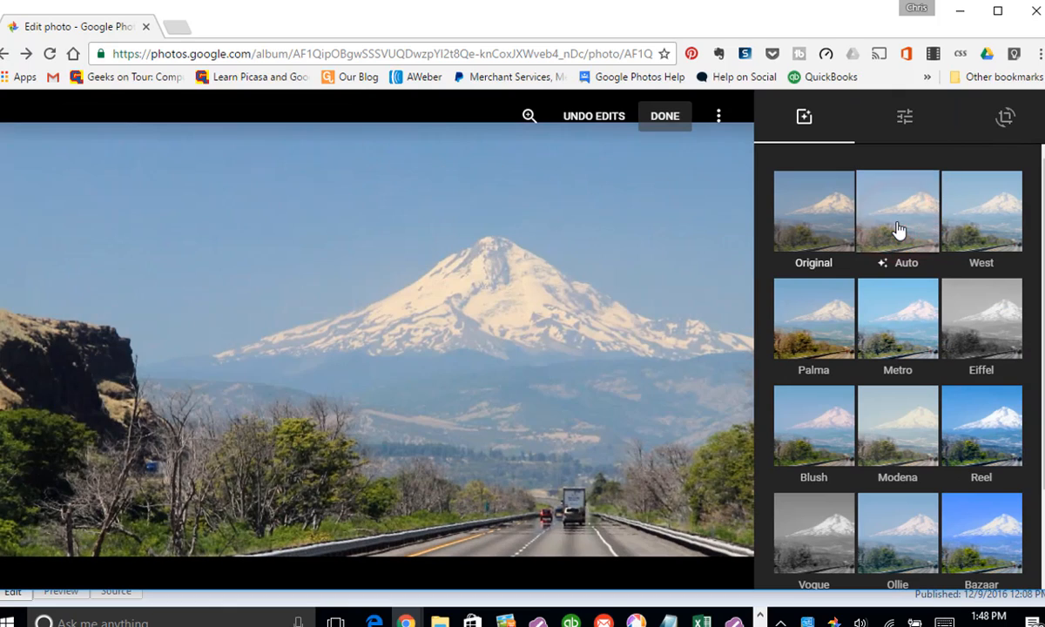
Preview the Reel filter, then settle on the Auto filter for the highway photo.
left_click(897, 209)
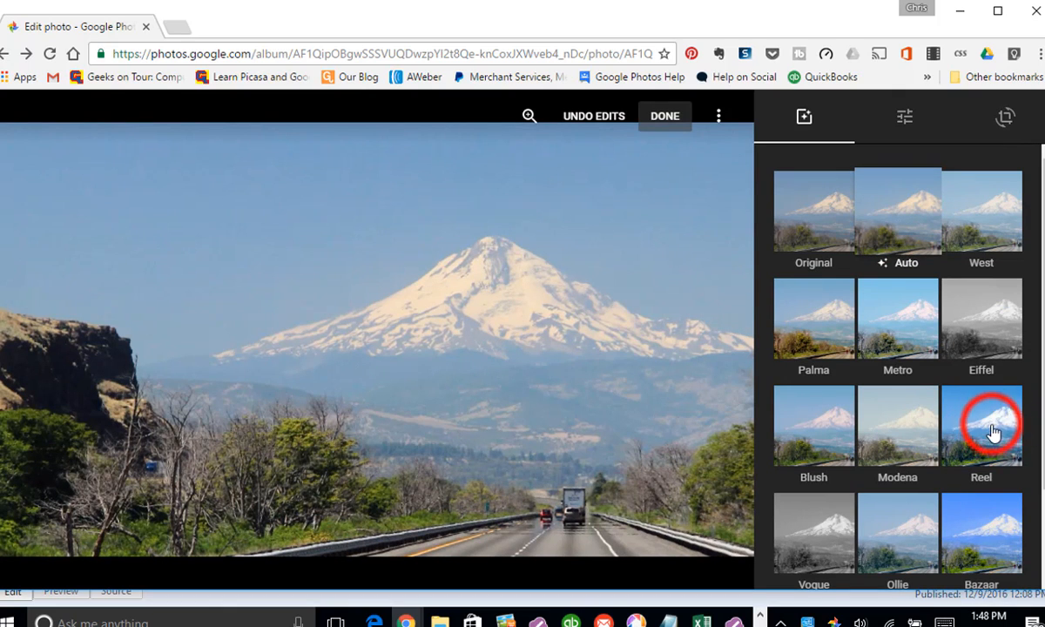
left_click(983, 425)
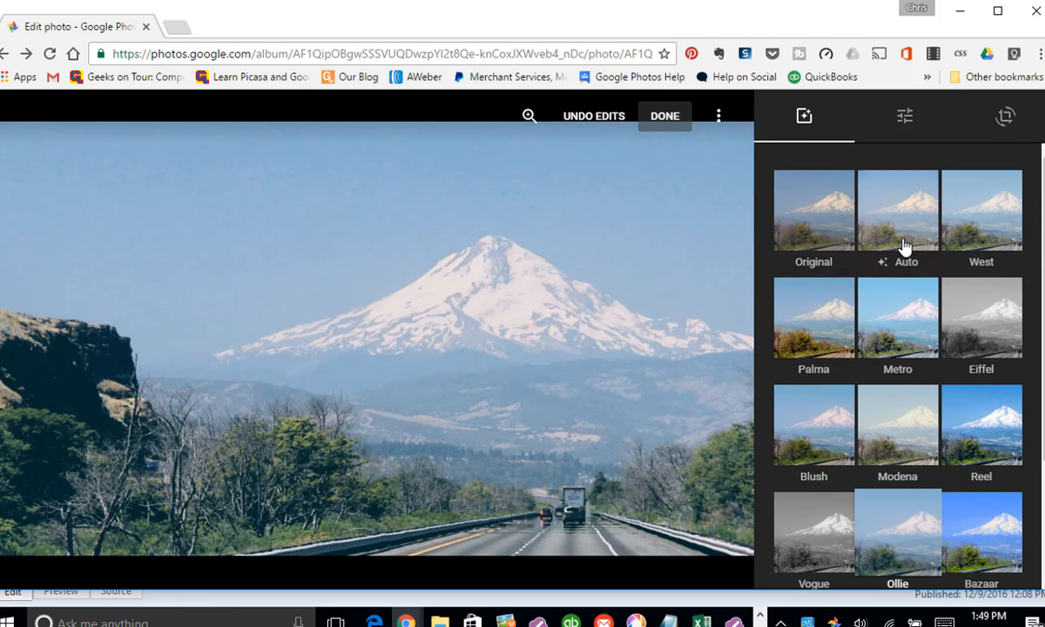
left_click(897, 209)
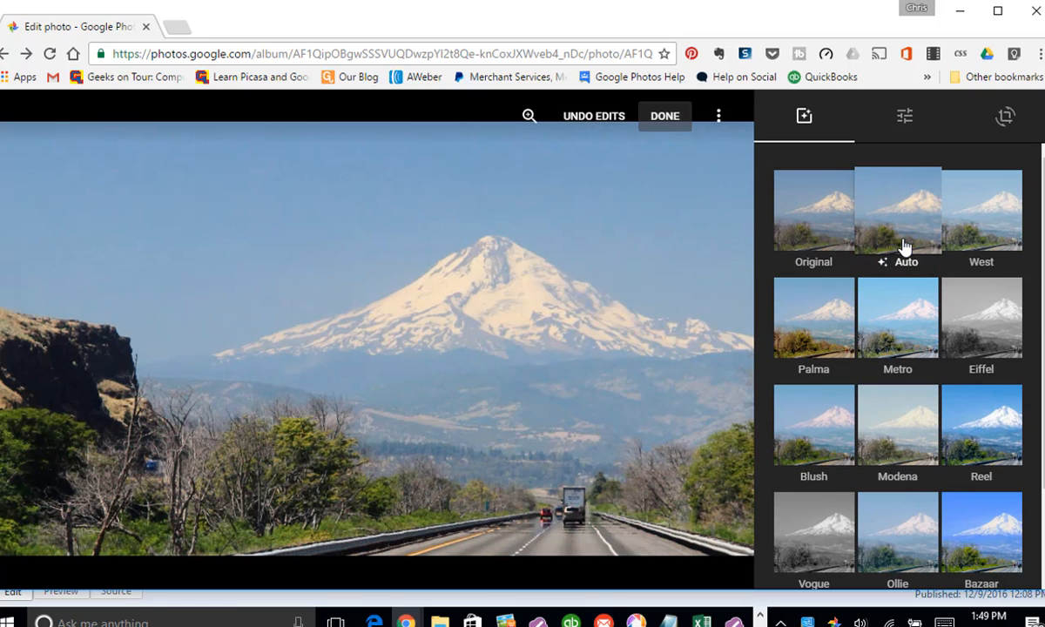
mouse_move(870, 120)
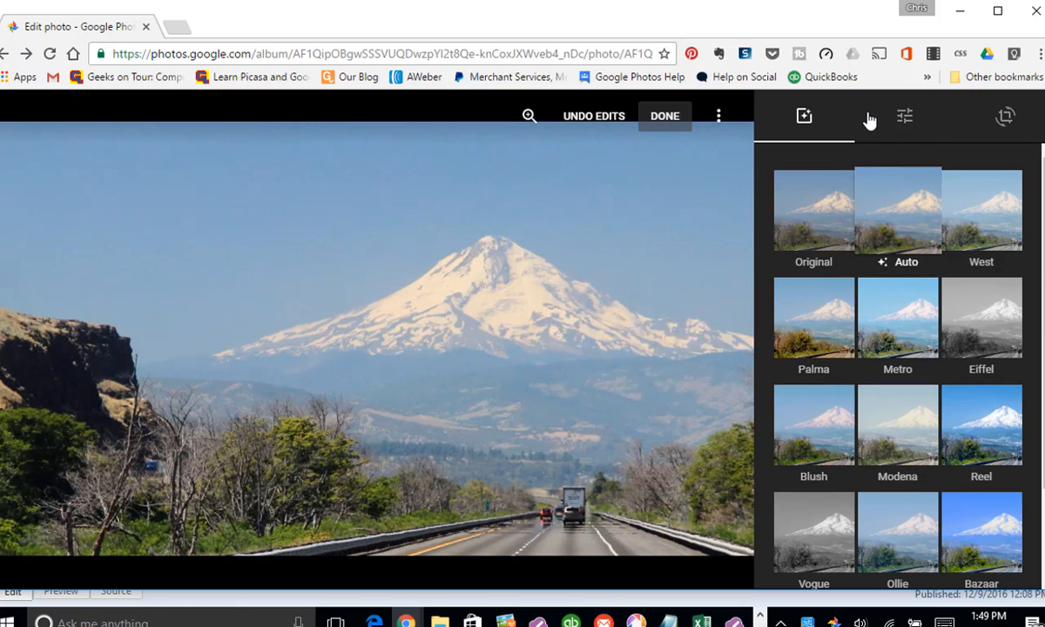
mouse_move(927, 149)
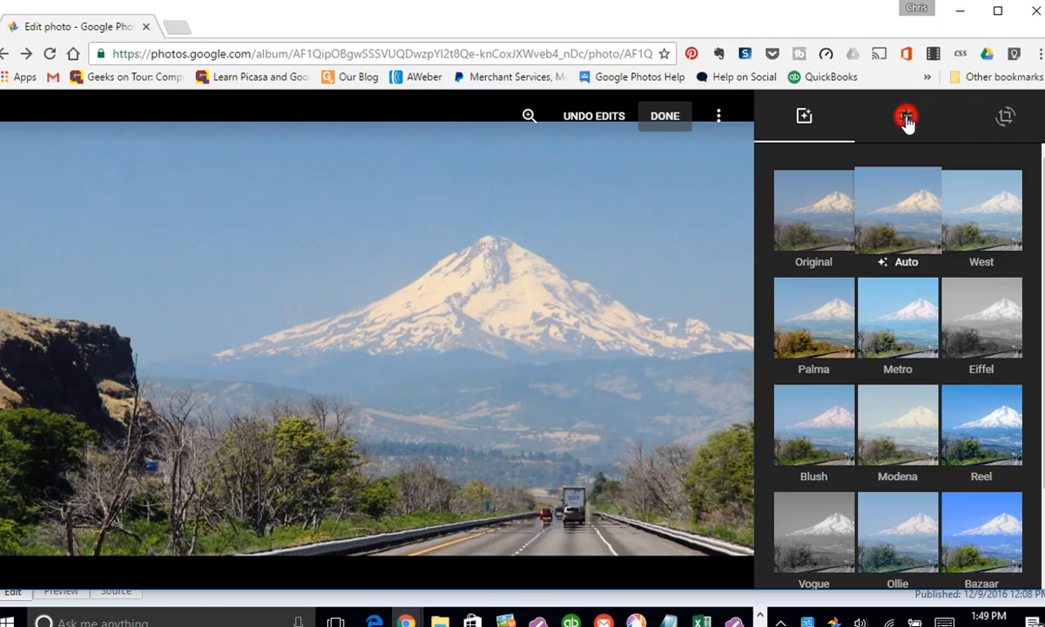
Raise the Pop slider to its maximum so the mountain peak looks crisper.
left_click(904, 115)
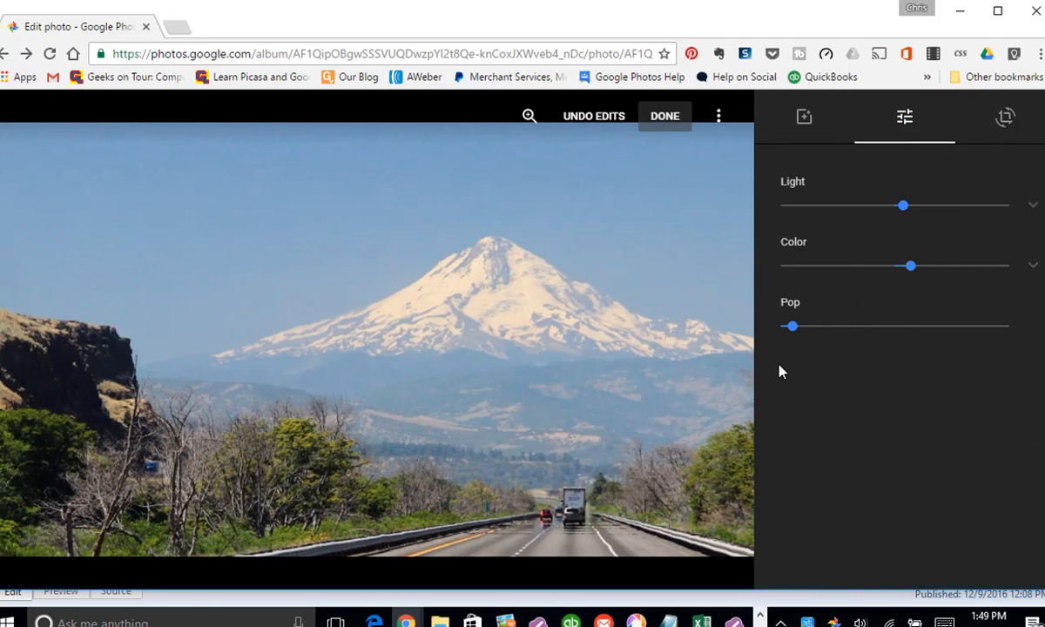
left_click_drag(791, 326, 815, 326)
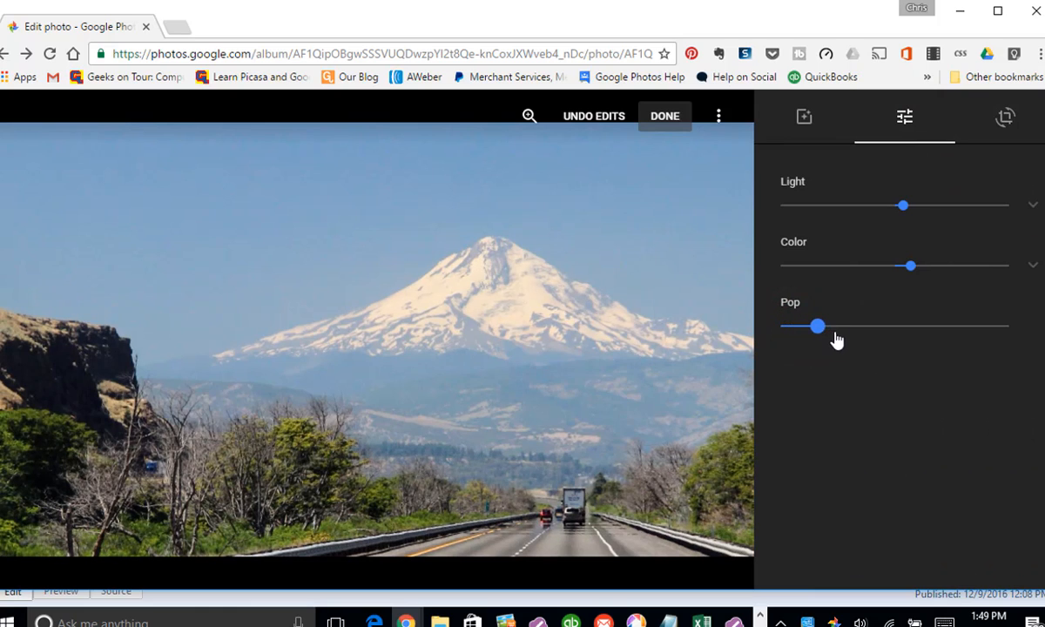
left_click_drag(817, 326, 976, 326)
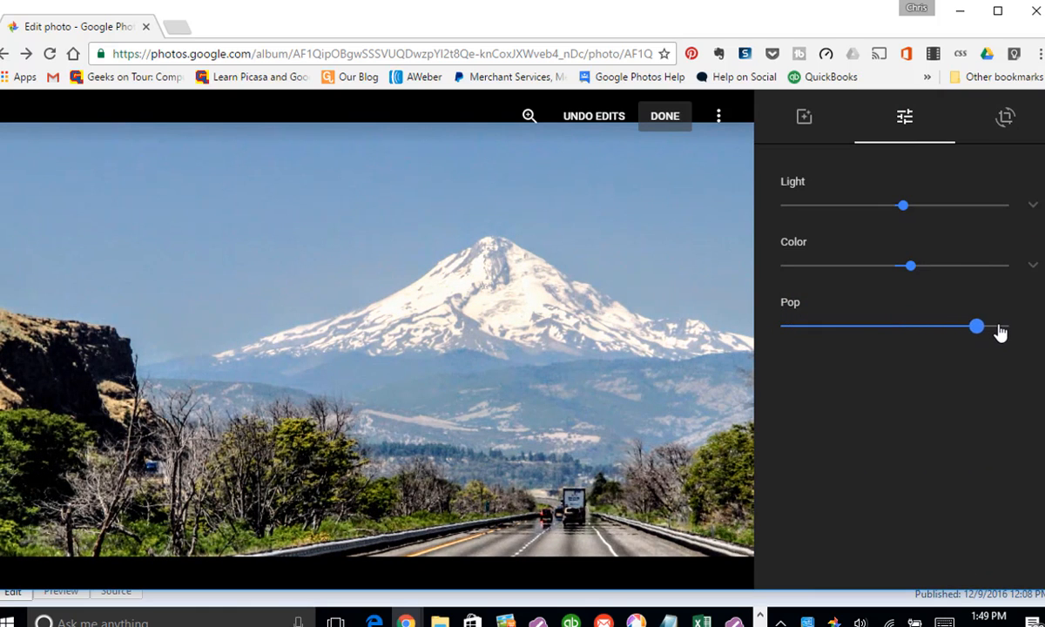
left_click_drag(977, 326, 974, 326)
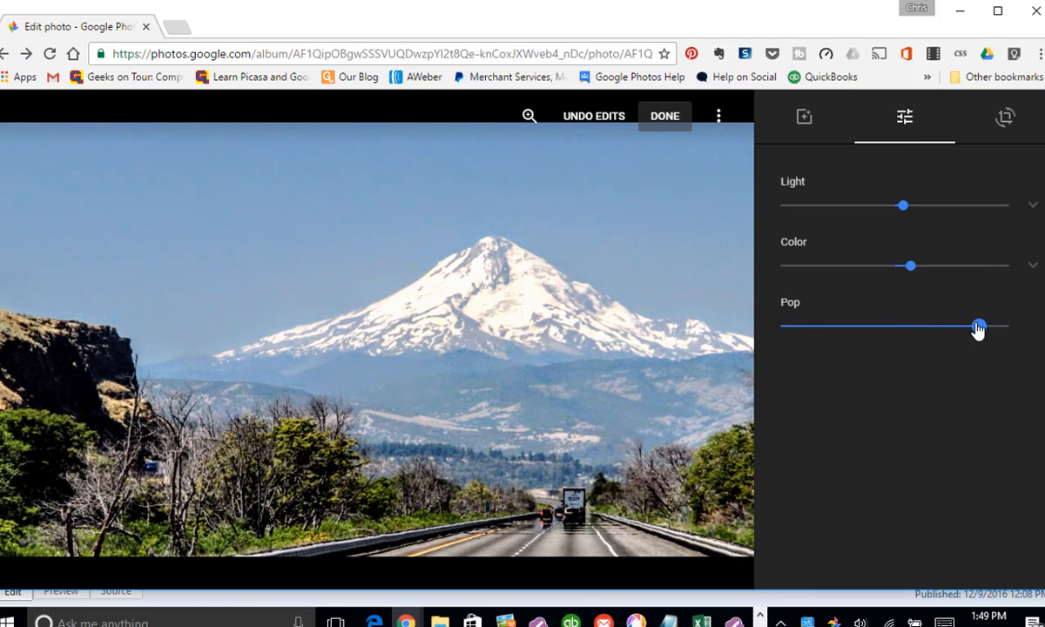
left_click_drag(979, 328, 1009, 328)
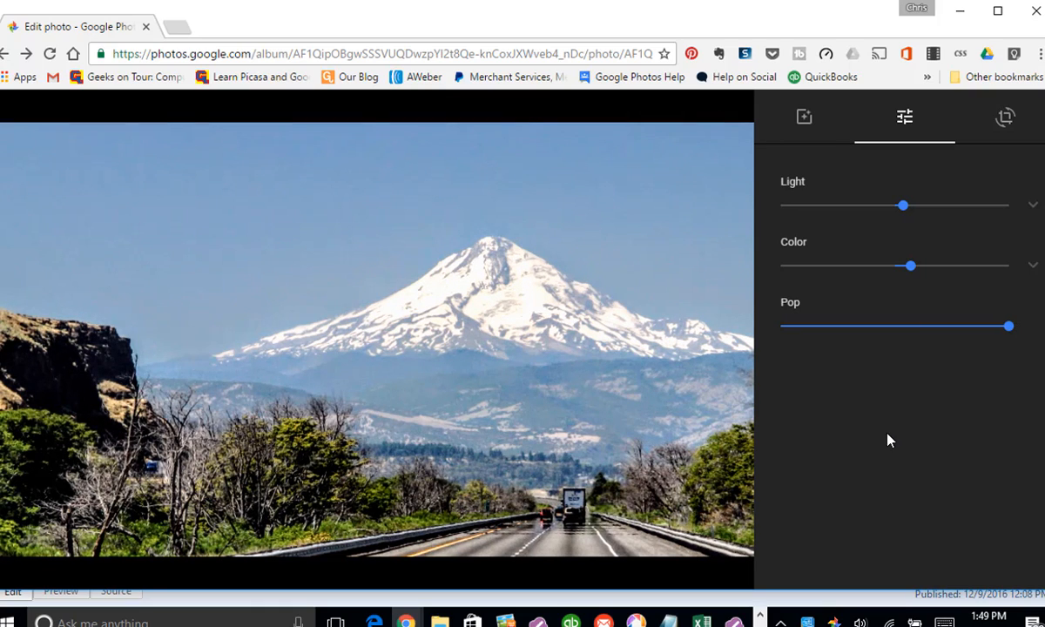
mouse_move(541, 349)
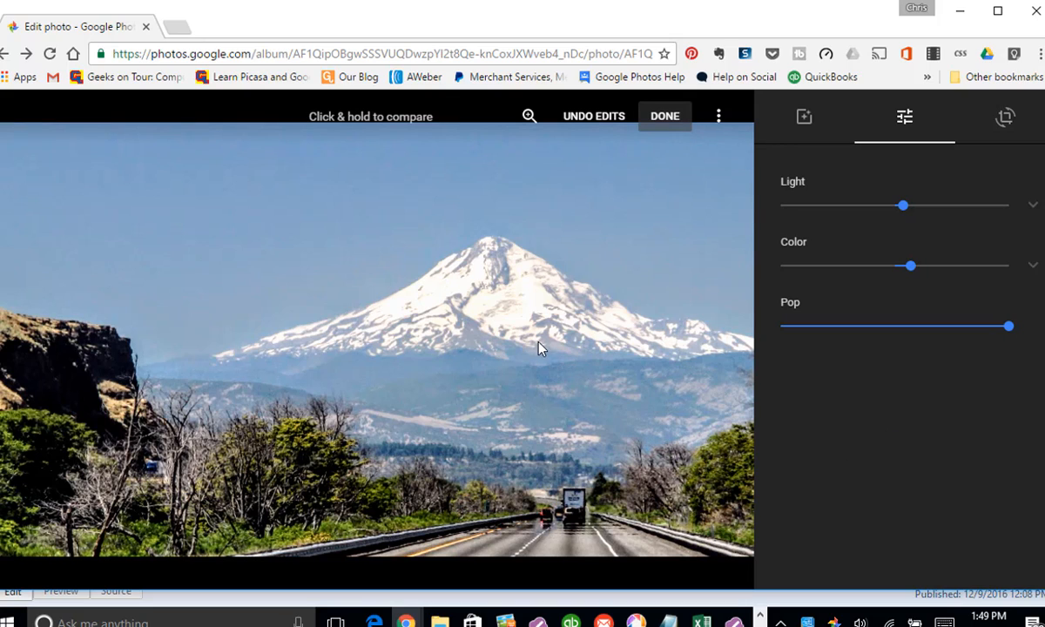
mouse_move(776, 303)
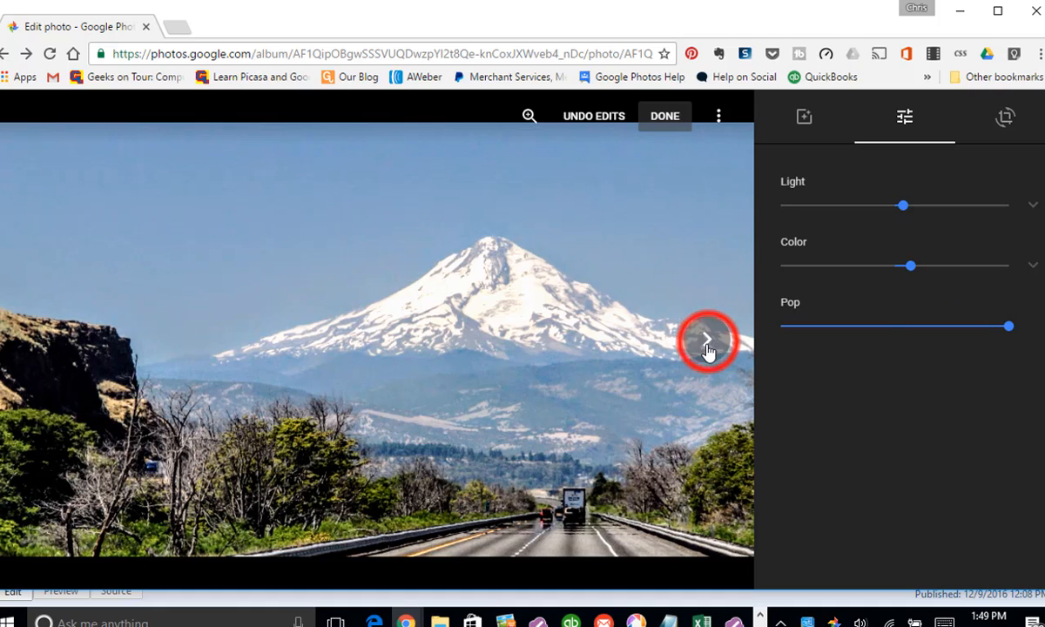
Move to the woman-on-the-rocks photo and apply the Auto color filter.
left_click(708, 340)
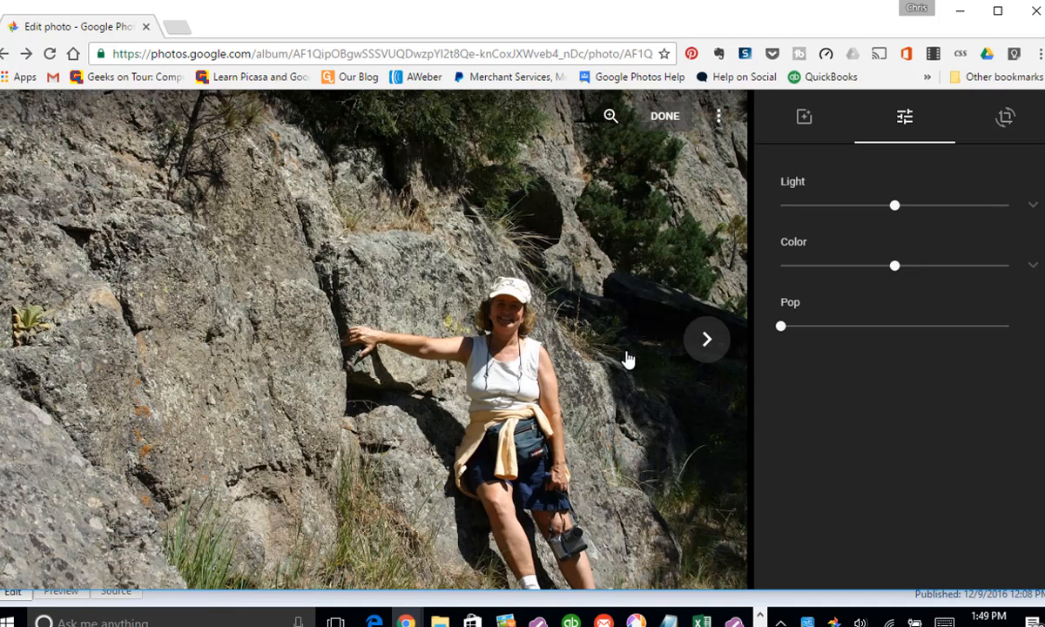
mouse_move(885, 313)
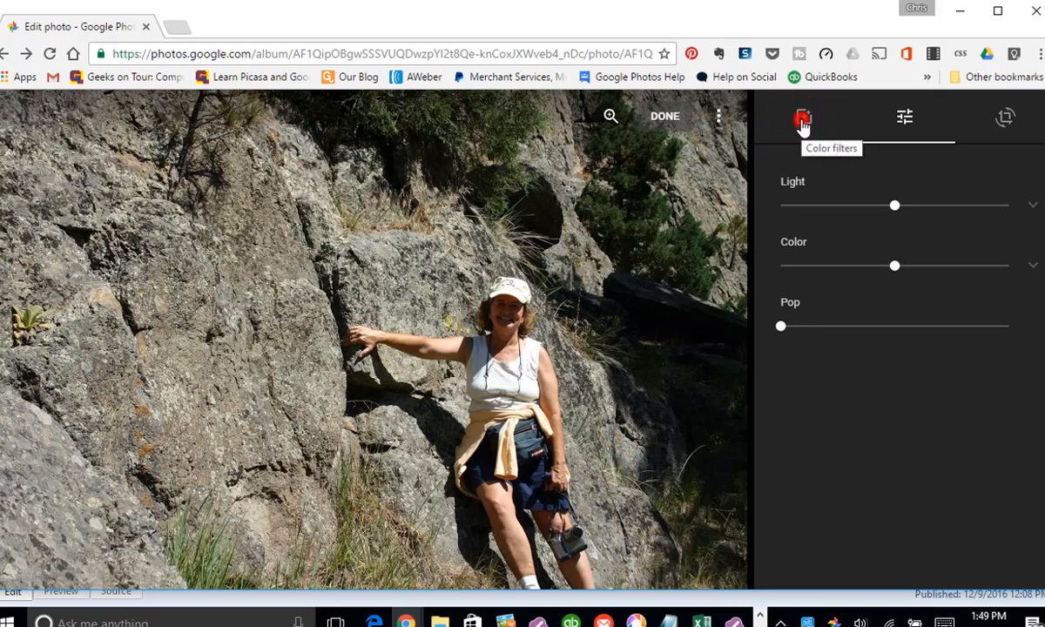
left_click(801, 116)
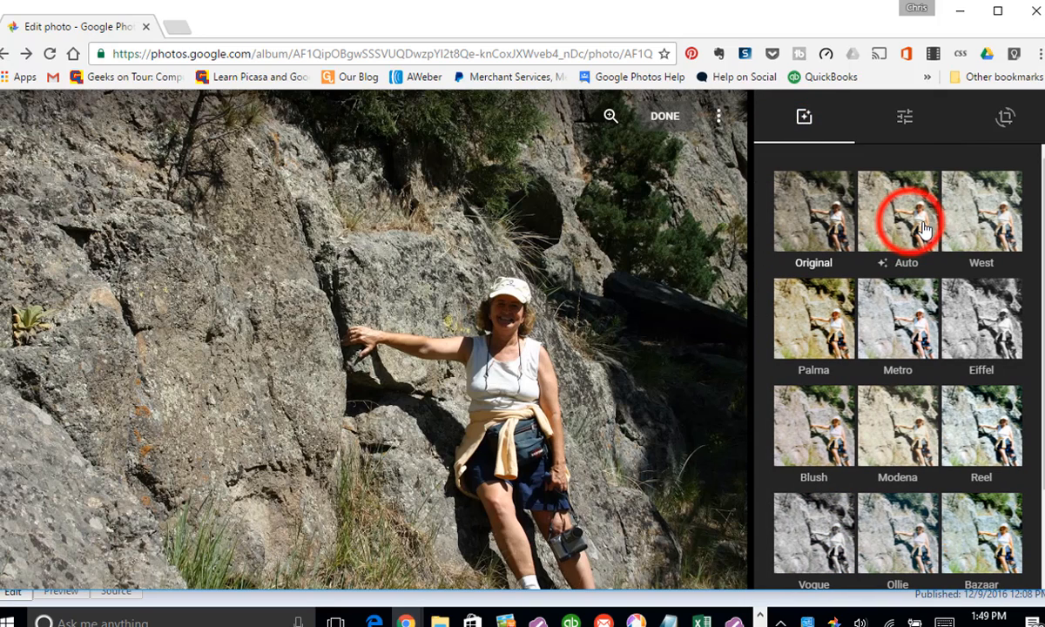
left_click(897, 209)
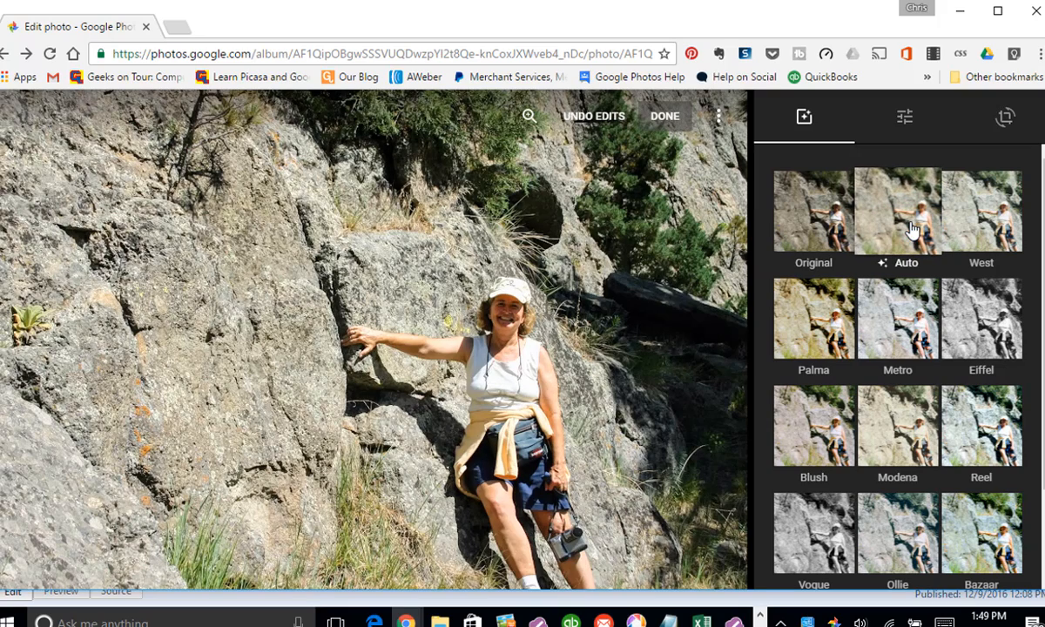
mouse_move(705, 411)
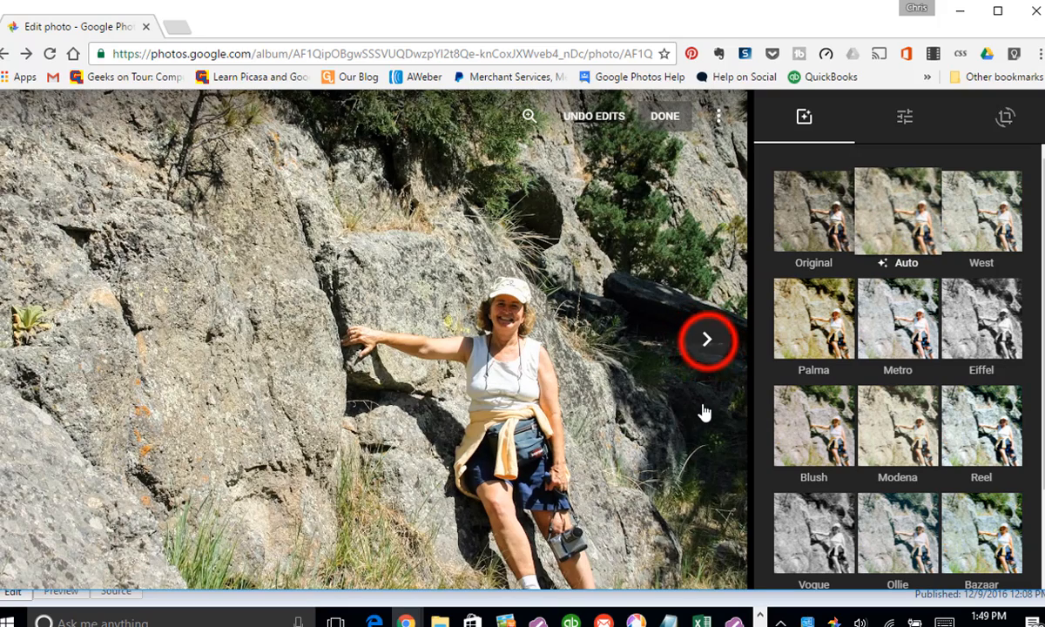
Advance to the tall ship harbour photo.
left_click(708, 340)
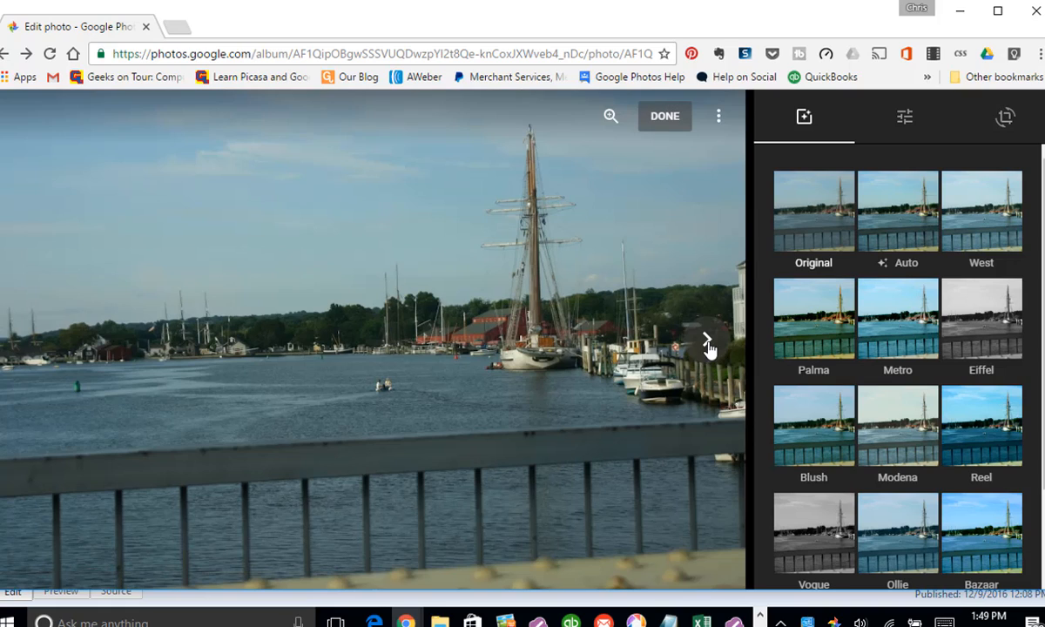
mouse_move(1007, 125)
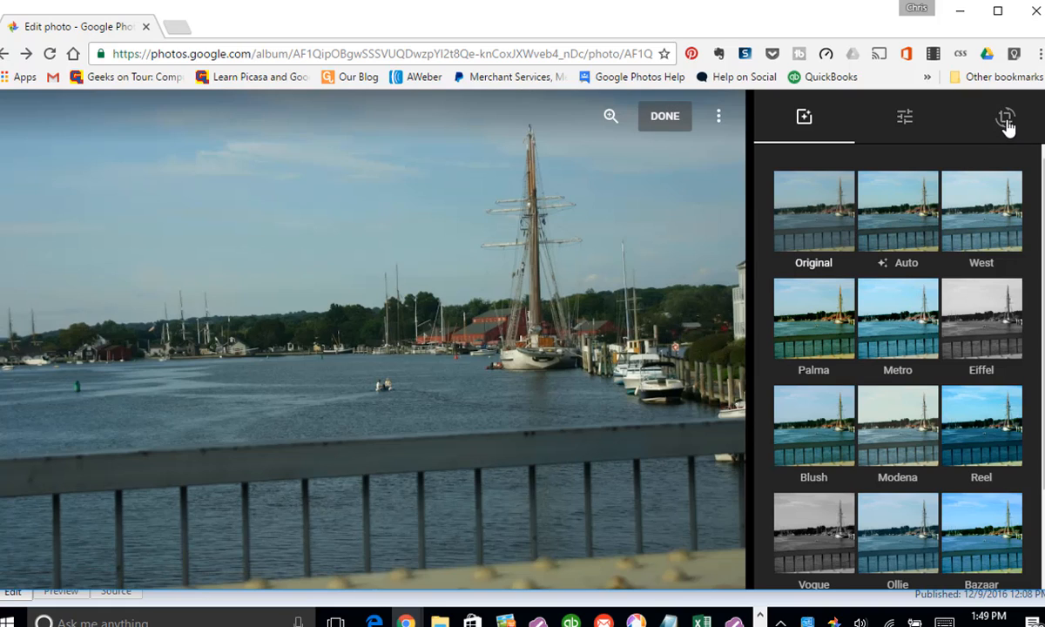
mouse_move(1003, 118)
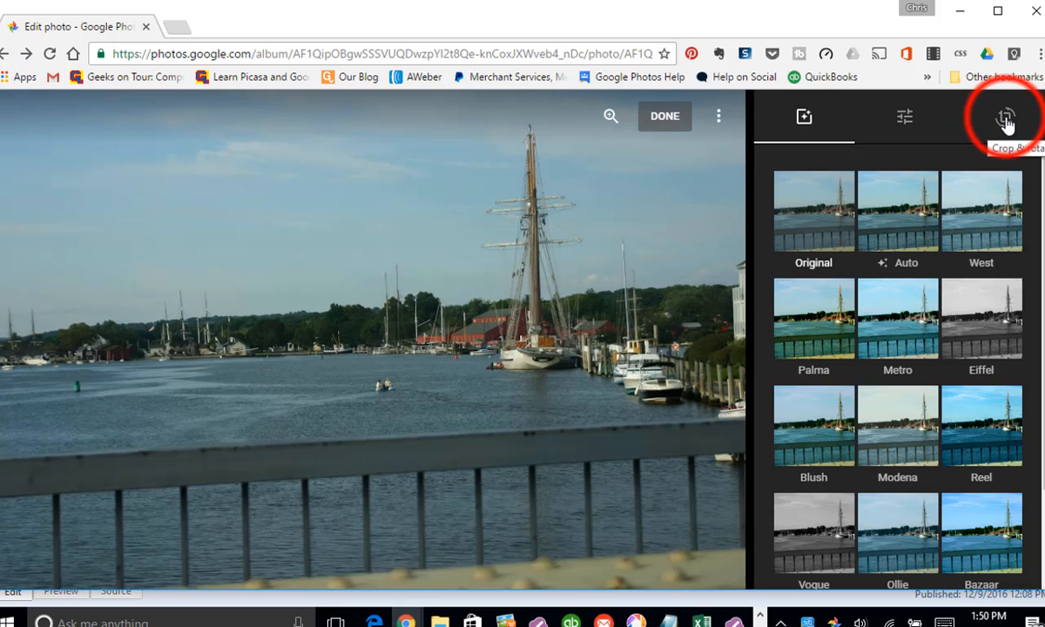
Rotate the tall ship photo about 4° and crop inward from the lower-left corner.
left_click(1007, 115)
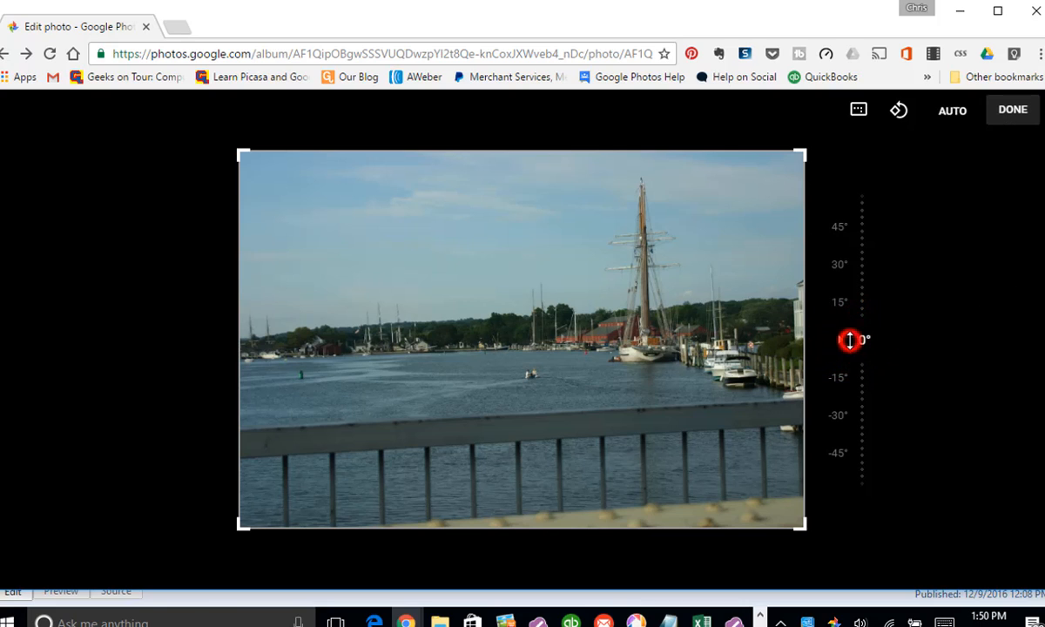
left_click_drag(850, 340, 840, 340)
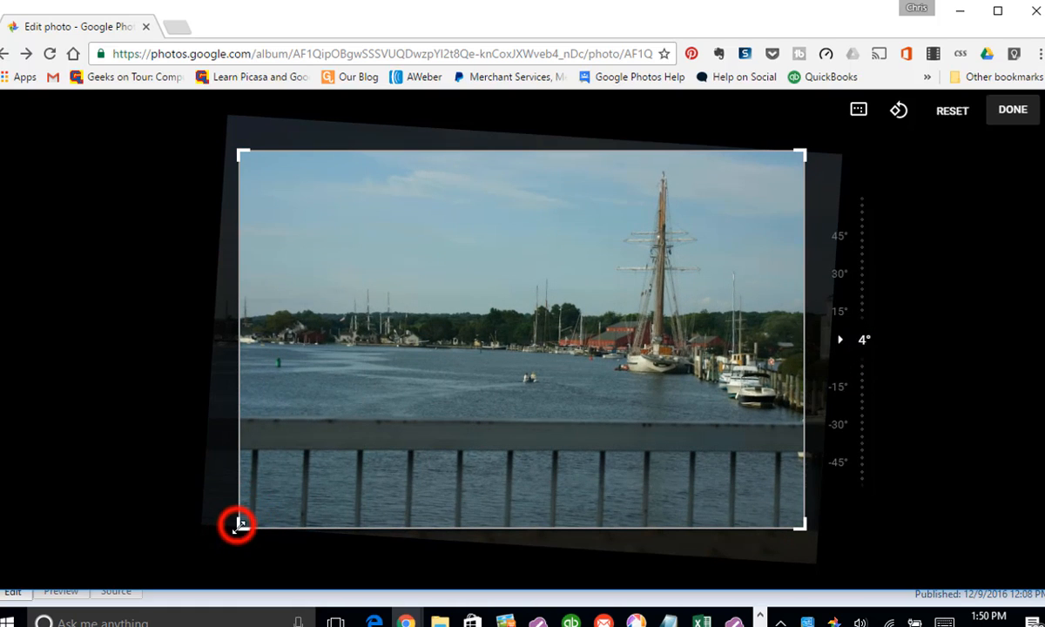
left_click_drag(241, 523, 399, 409)
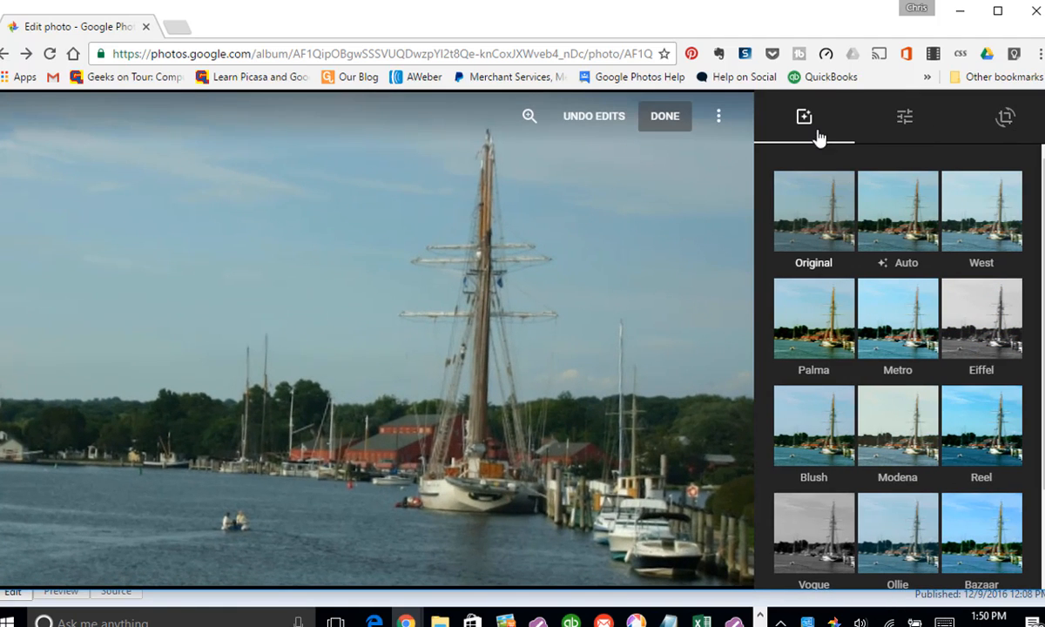
mouse_move(770, 201)
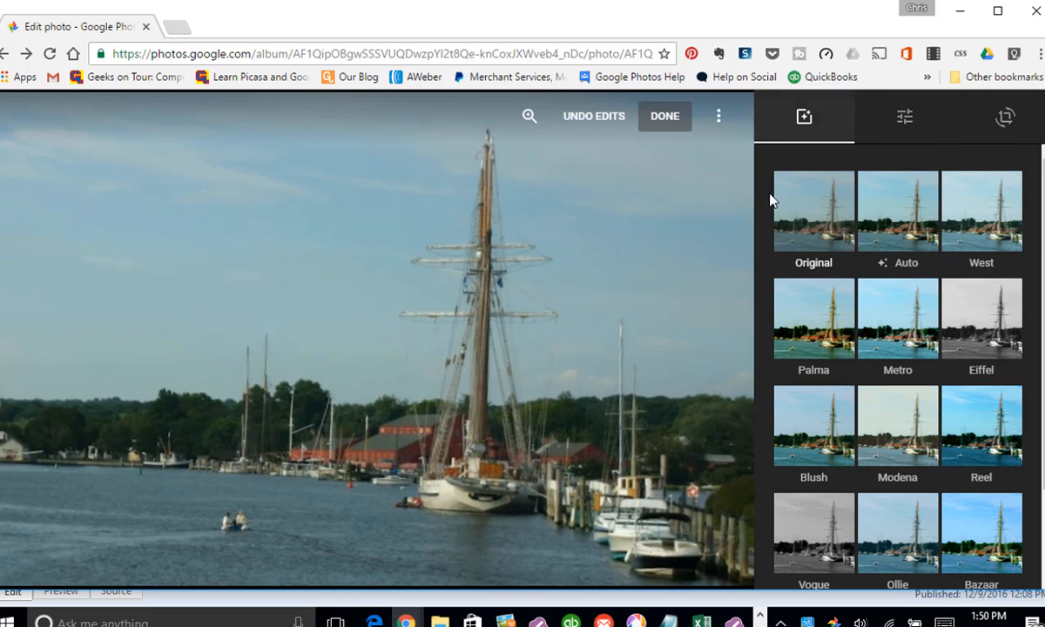
left_click(897, 211)
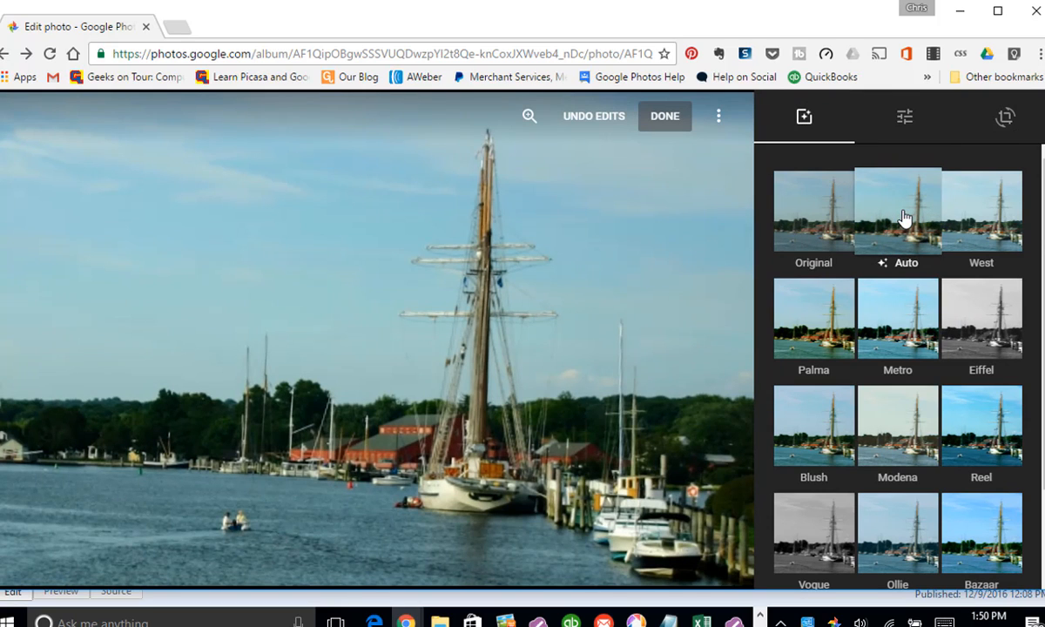
mouse_move(920, 209)
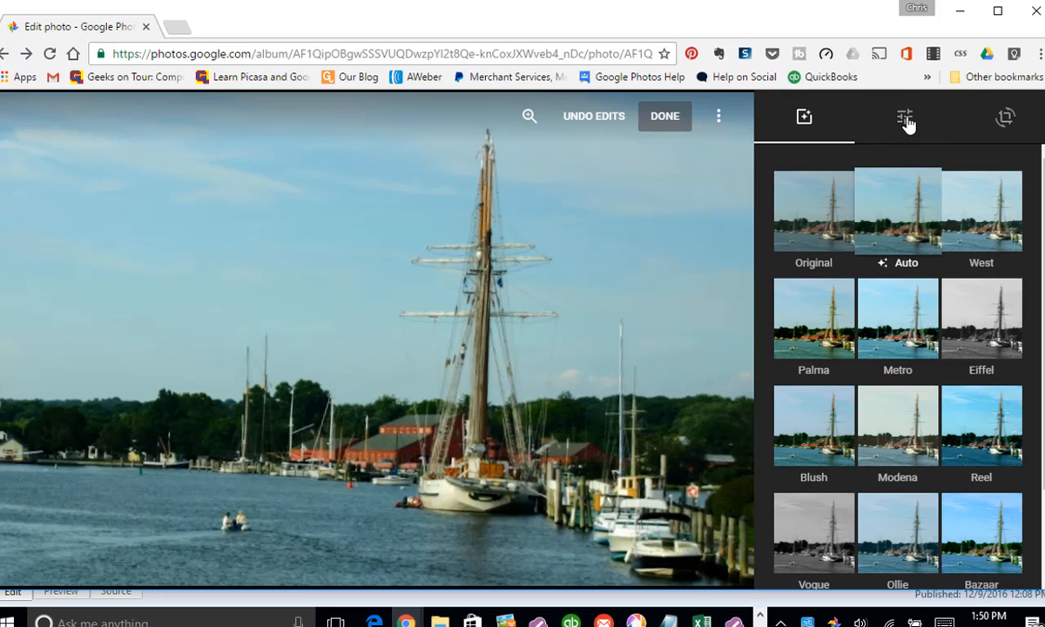
mouse_move(906, 118)
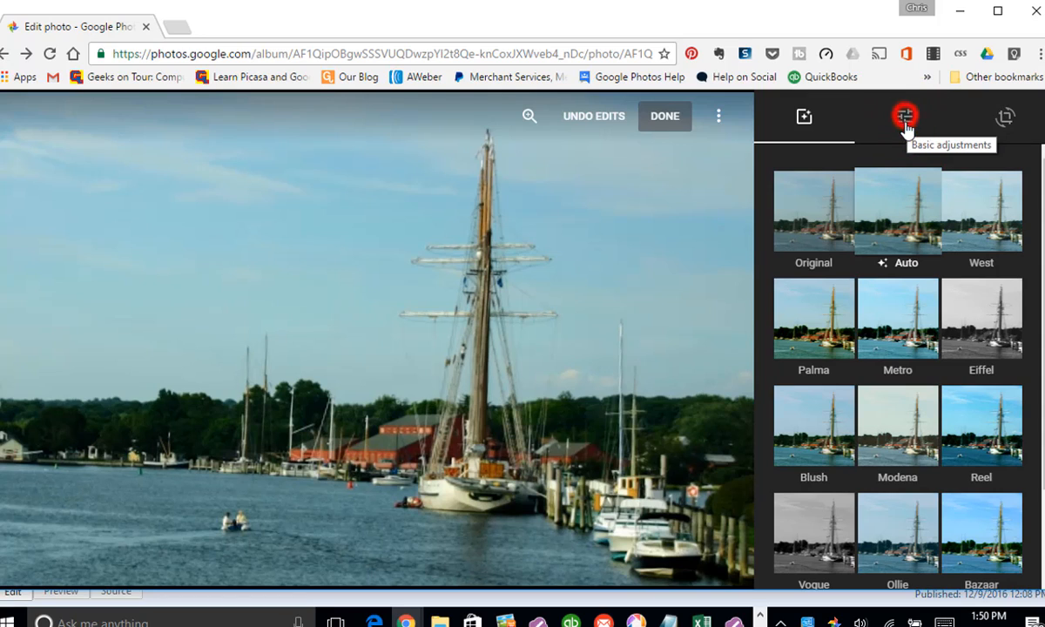
Test the Light slider, then darken the tall ship photo's edges with a Vignette.
left_click(905, 117)
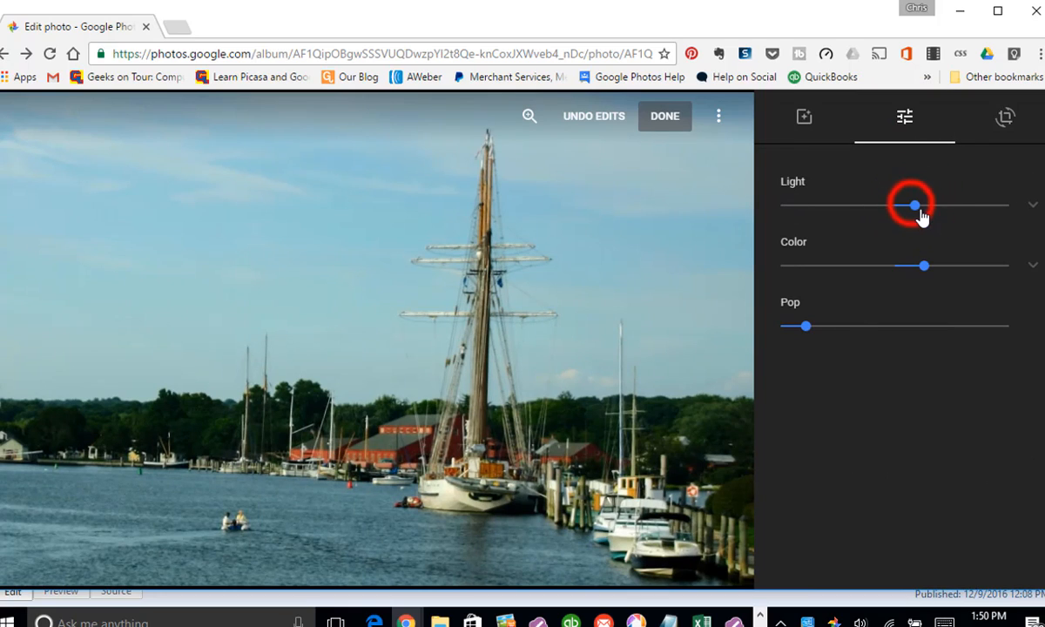
left_click_drag(915, 205, 997, 205)
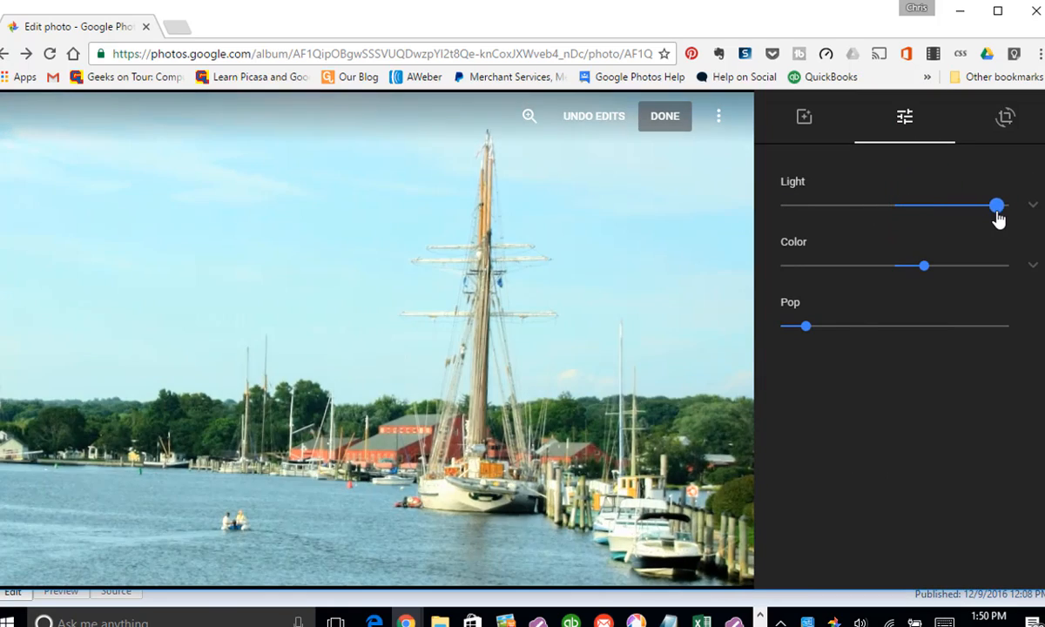
left_click_drag(997, 206, 914, 206)
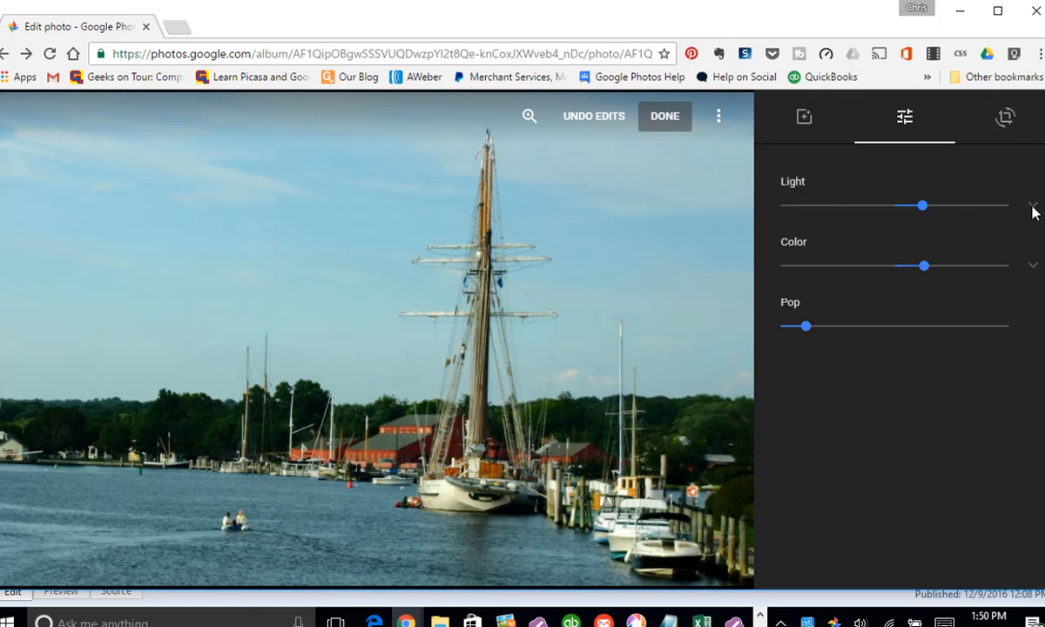
left_click(1019, 206)
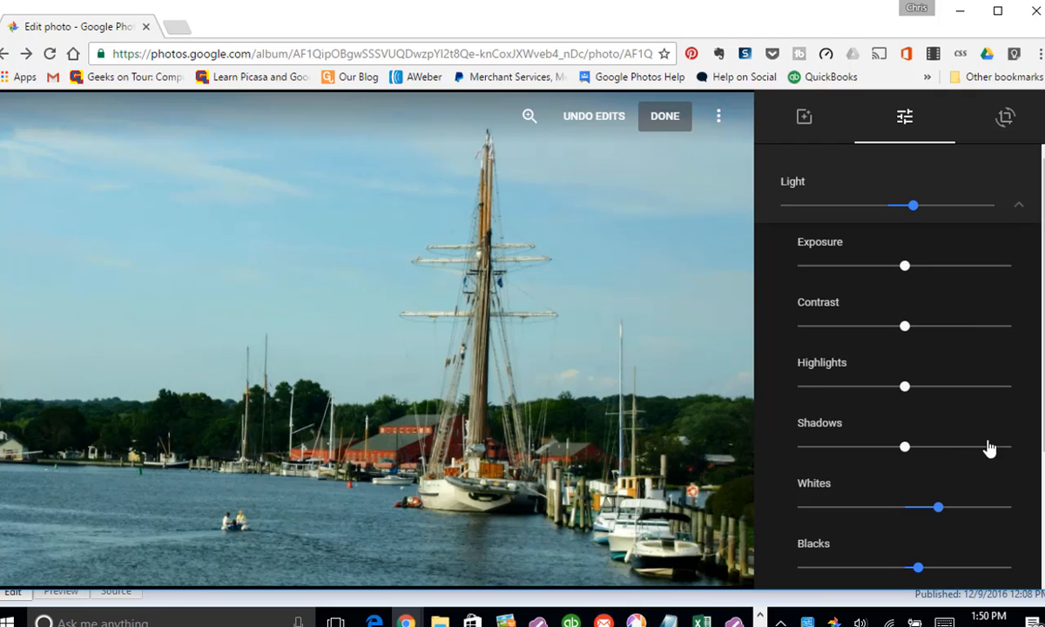
scroll("down", 3)
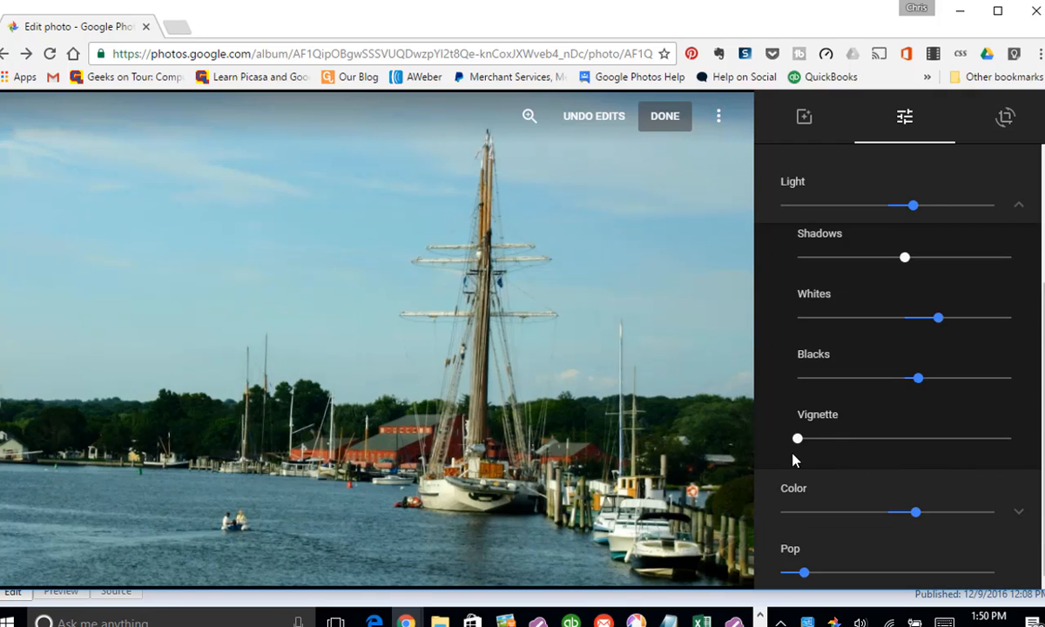
mouse_move(815, 453)
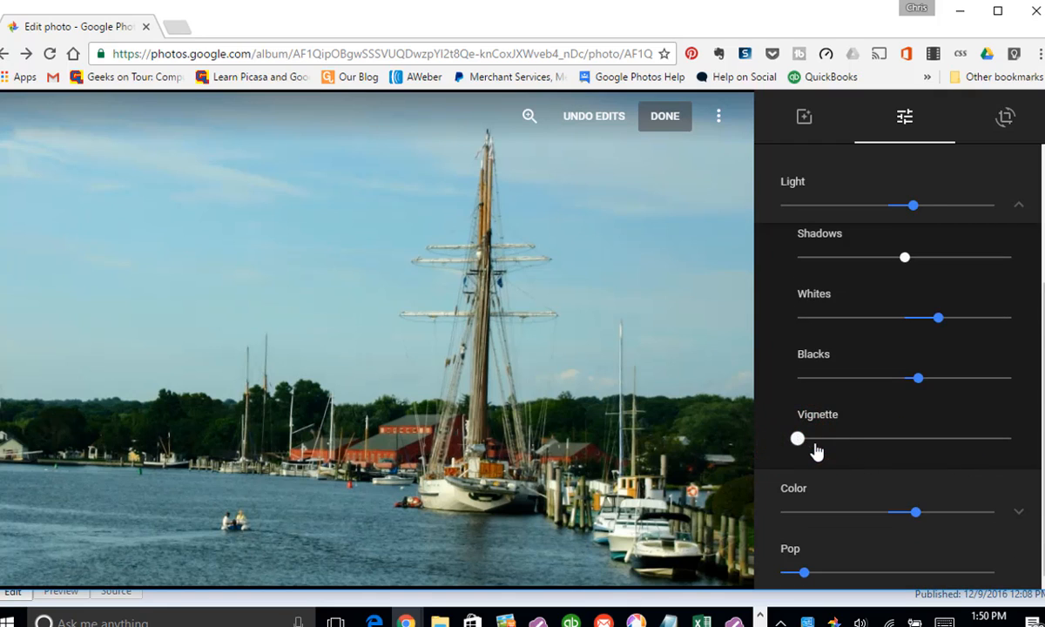
left_click_drag(798, 439, 863, 439)
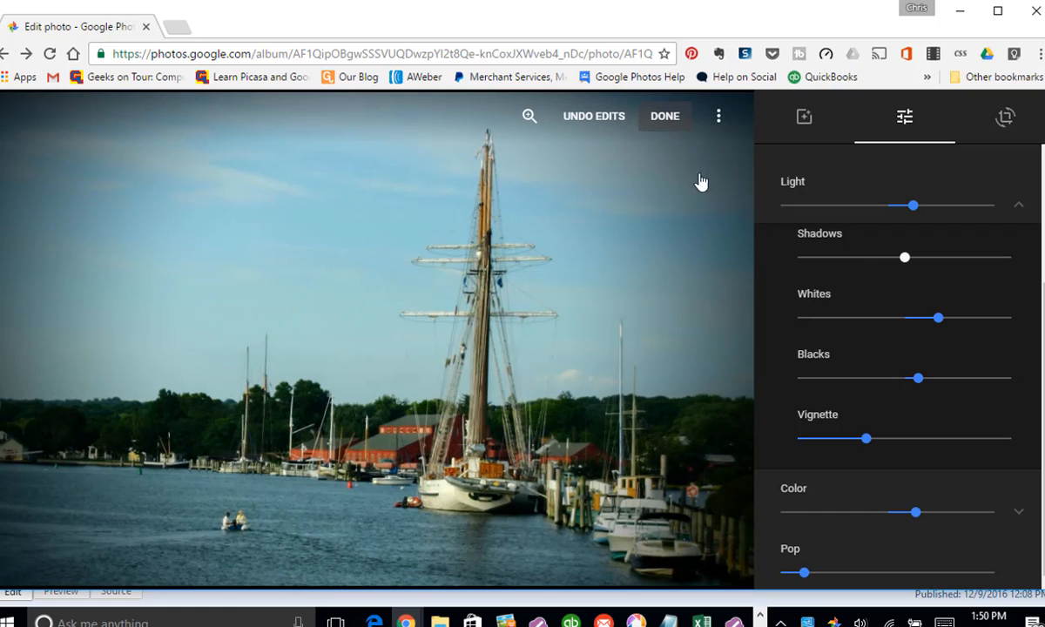
Save the tall ship edits, return to the album grid and pick the kayak photo.
left_click(666, 115)
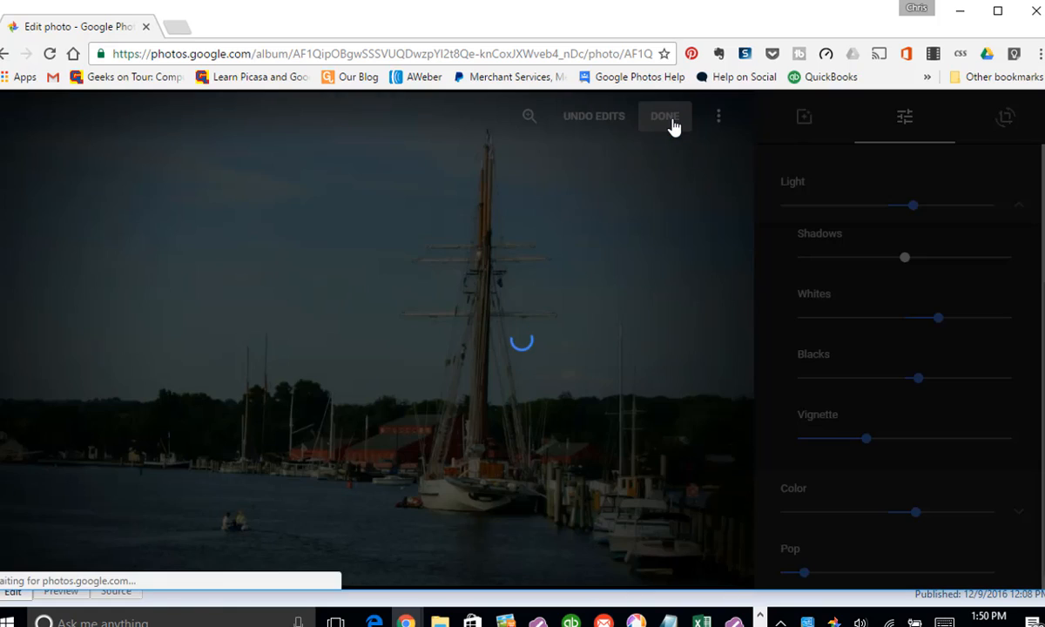
left_click(666, 115)
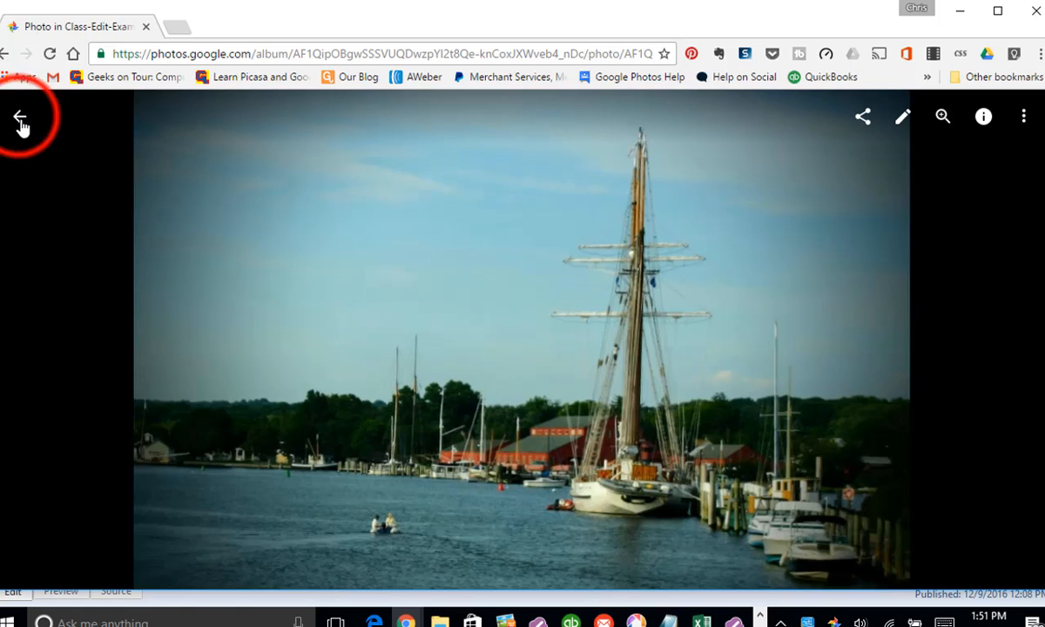
left_click(19, 118)
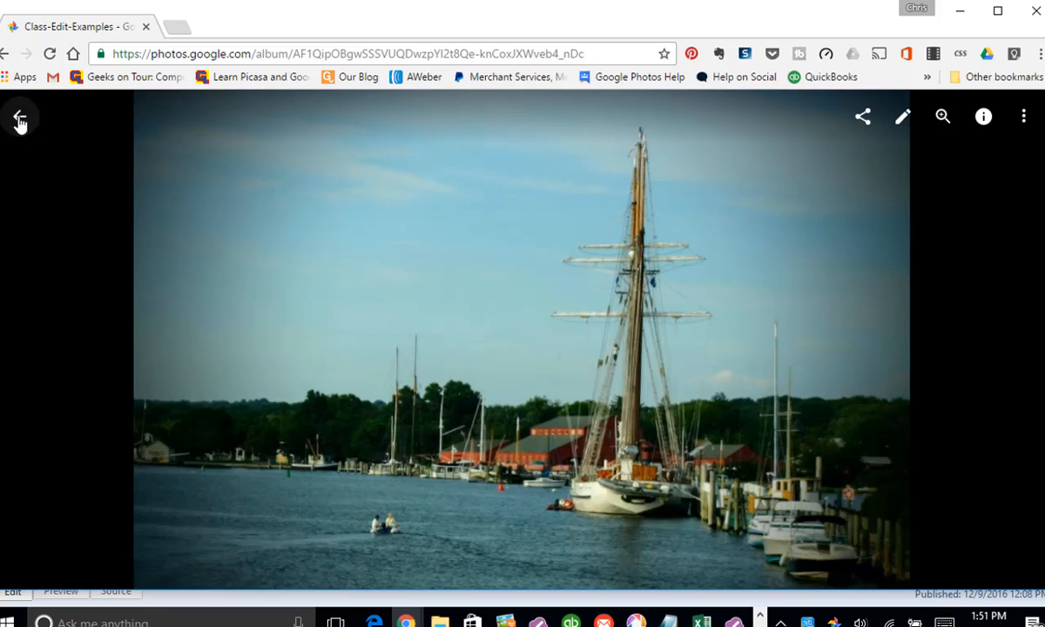
left_click(19, 115)
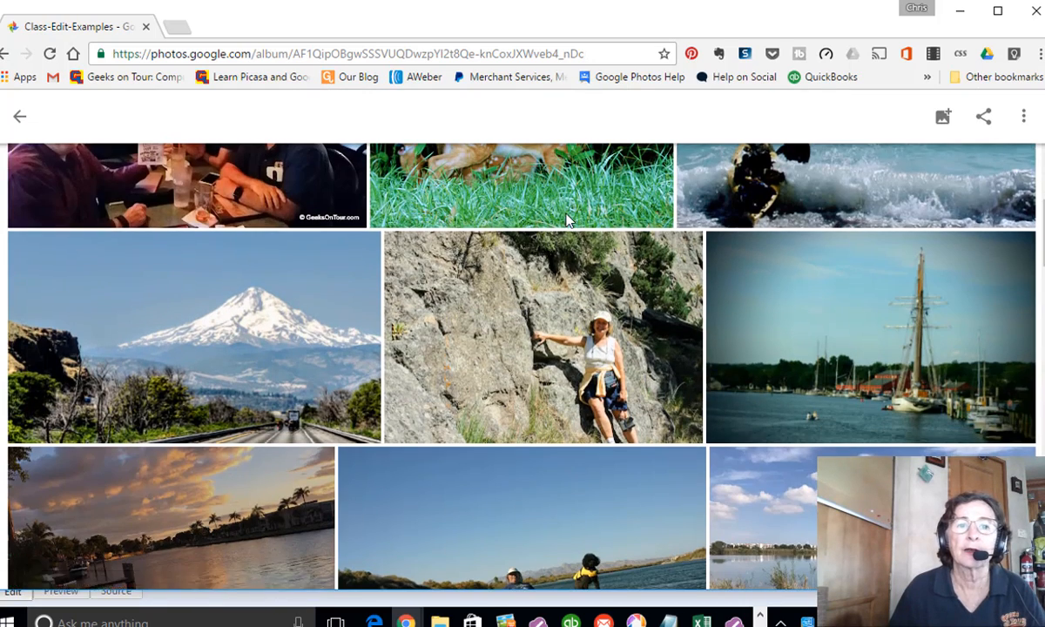
scroll("down", 3)
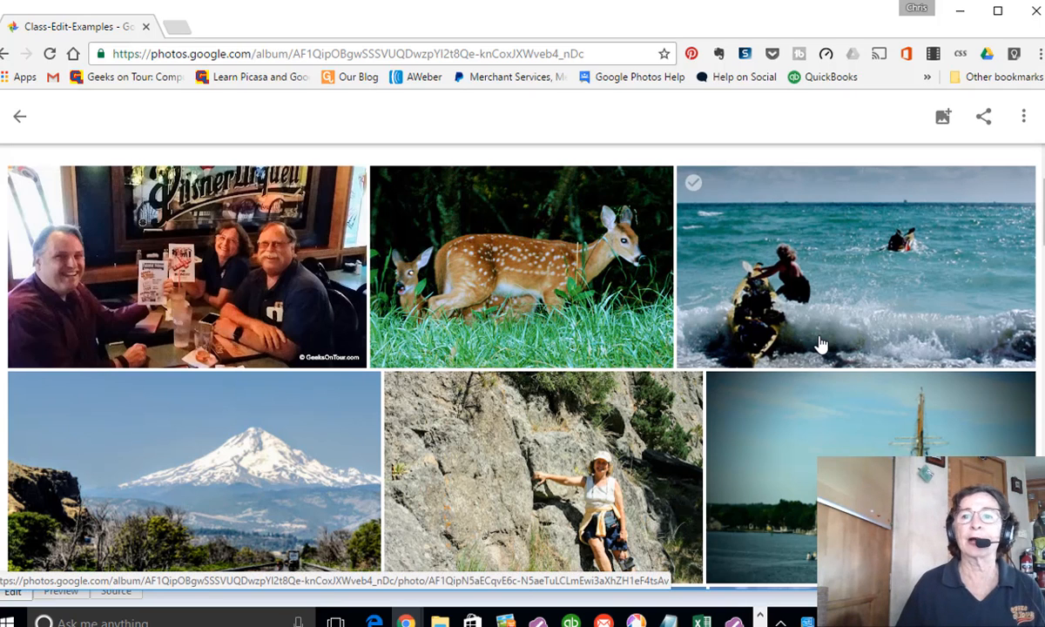
mouse_move(714, 311)
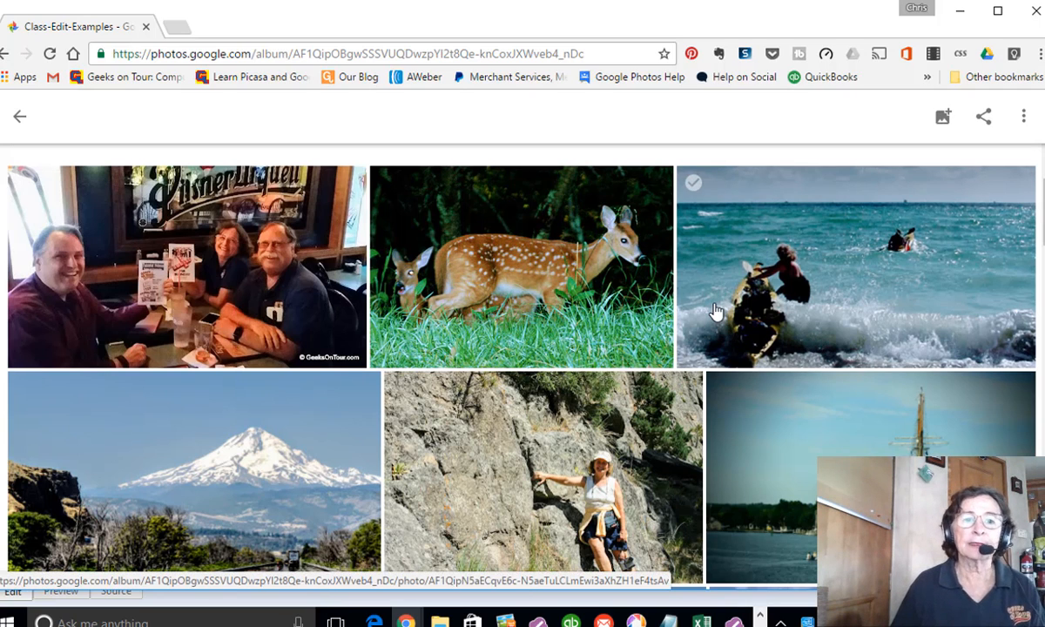
mouse_move(788, 299)
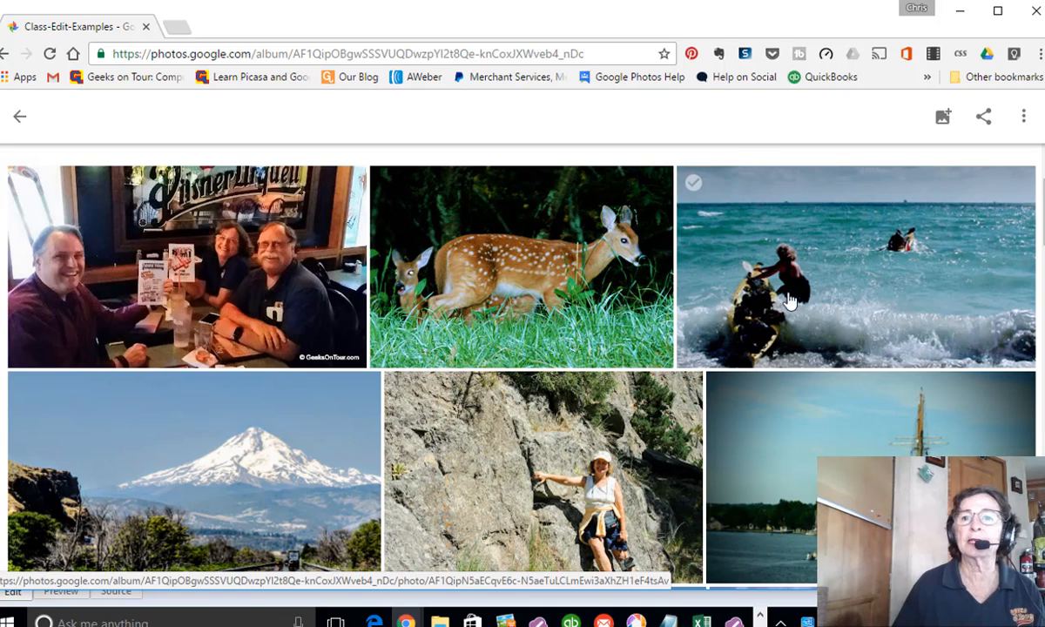
mouse_move(872, 300)
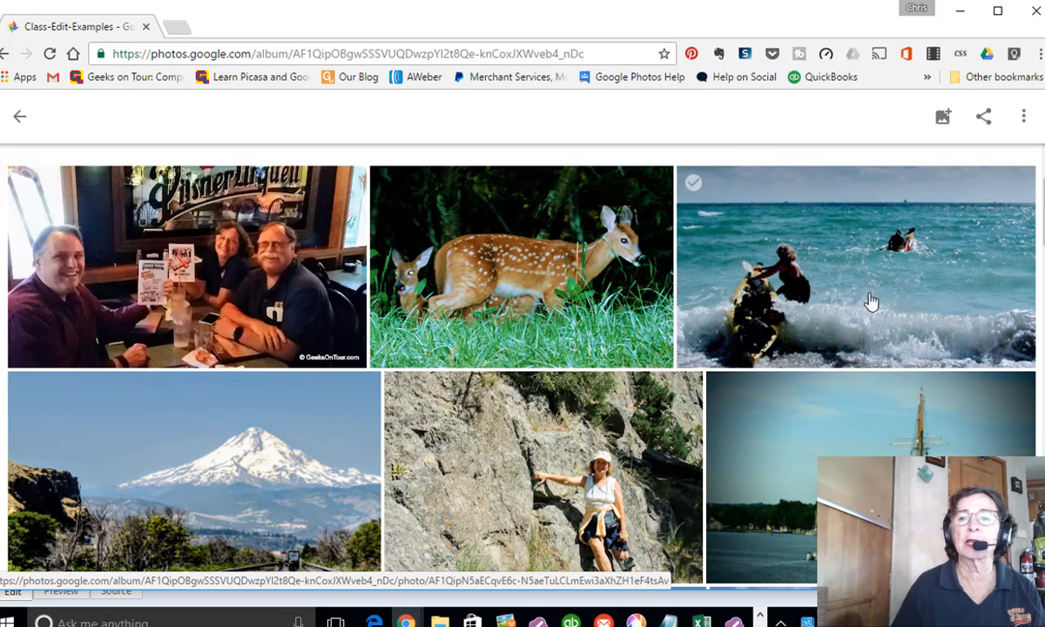
mouse_move(868, 299)
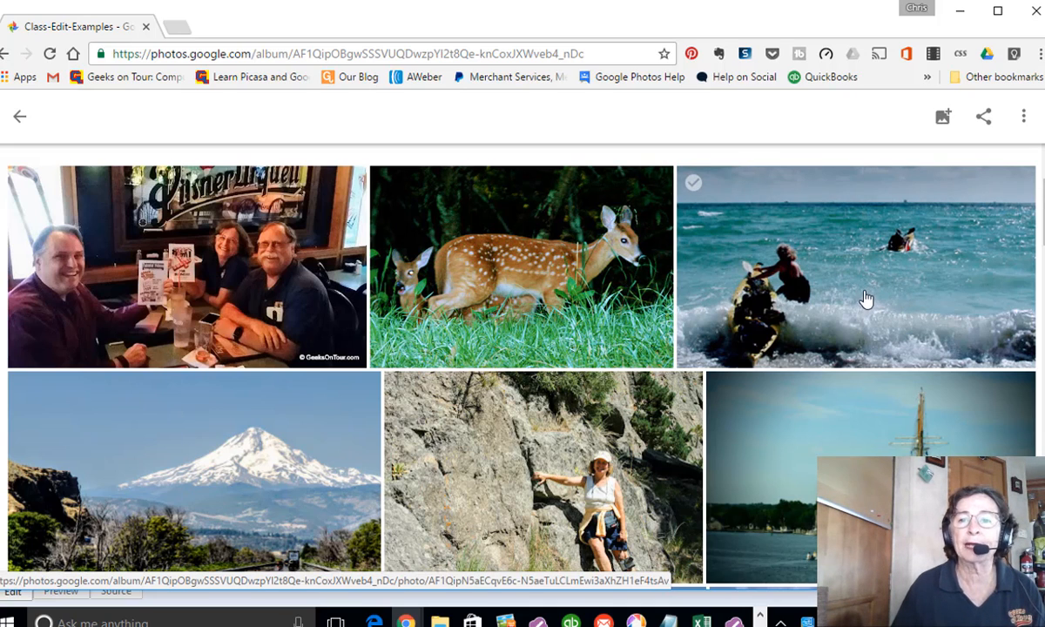
left_click(857, 288)
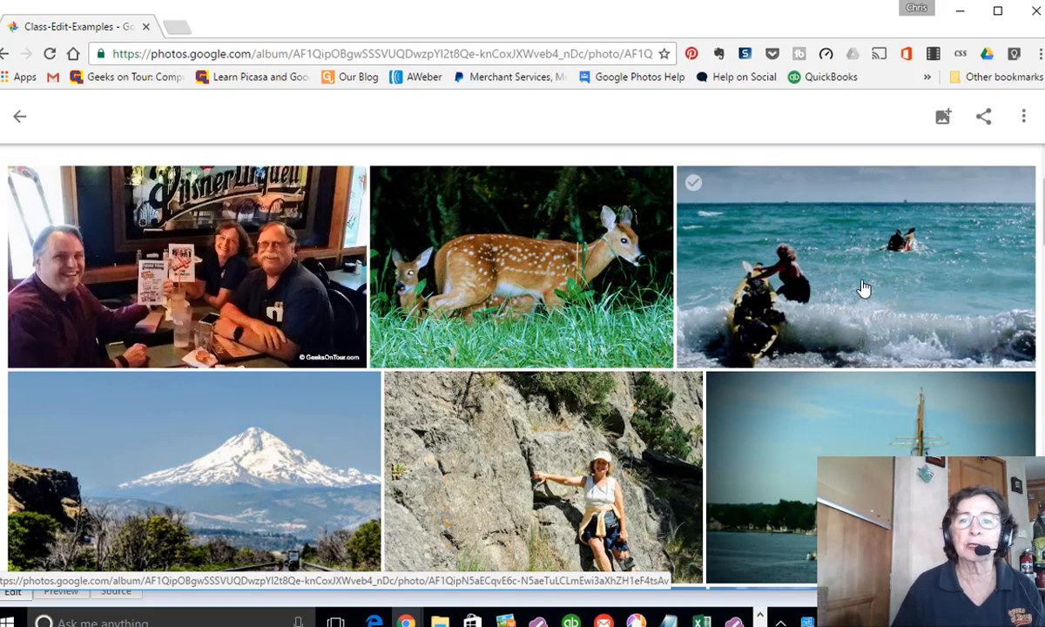
Revert the kayak photo to its original uncropped version and finish editing.
left_click(857, 269)
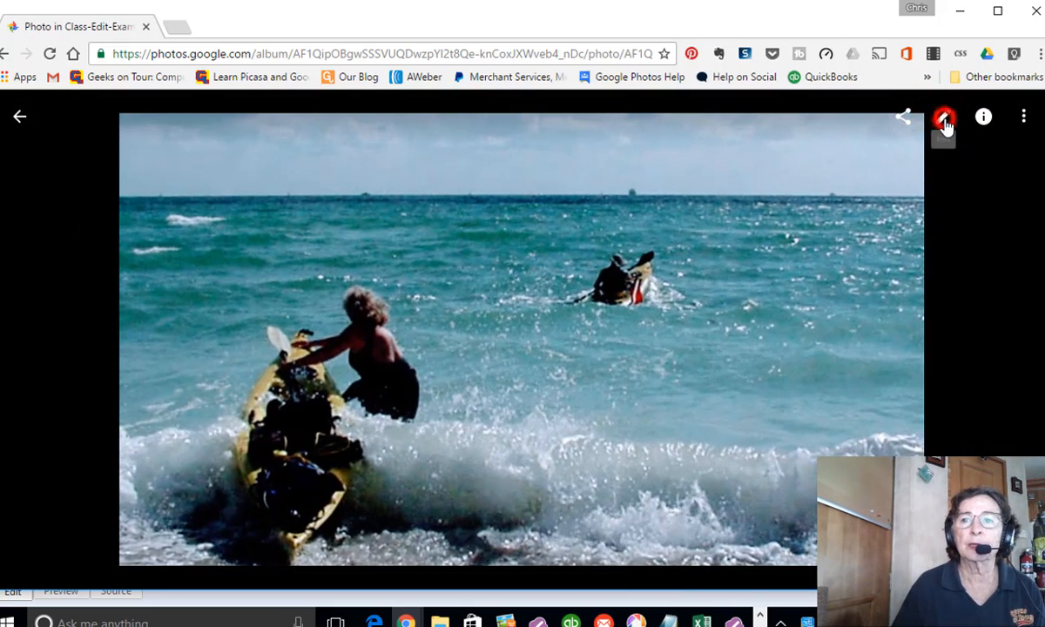
left_click(945, 115)
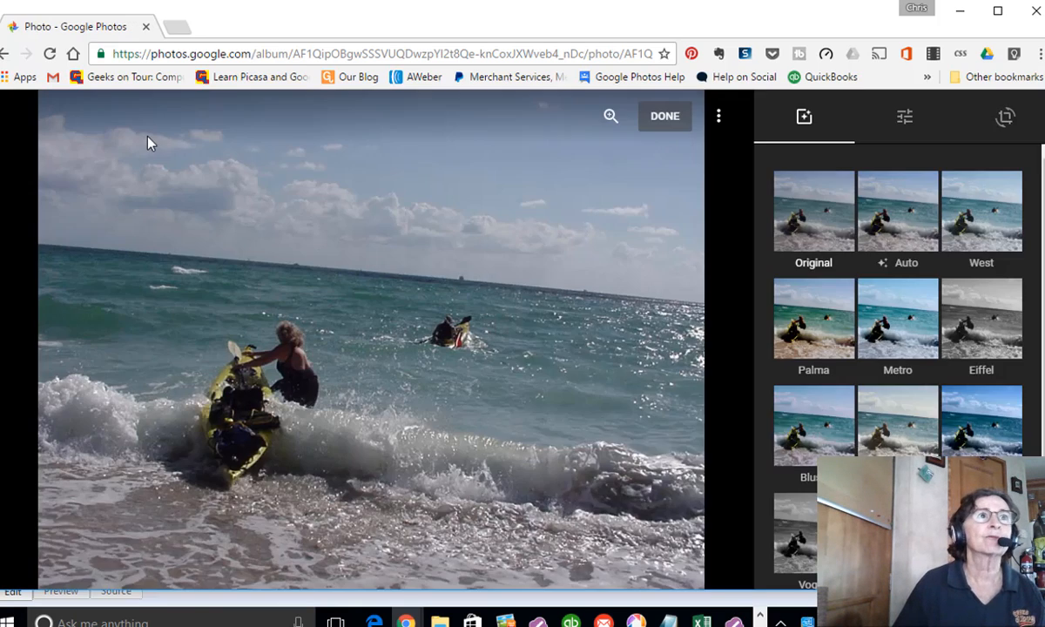
left_click(664, 115)
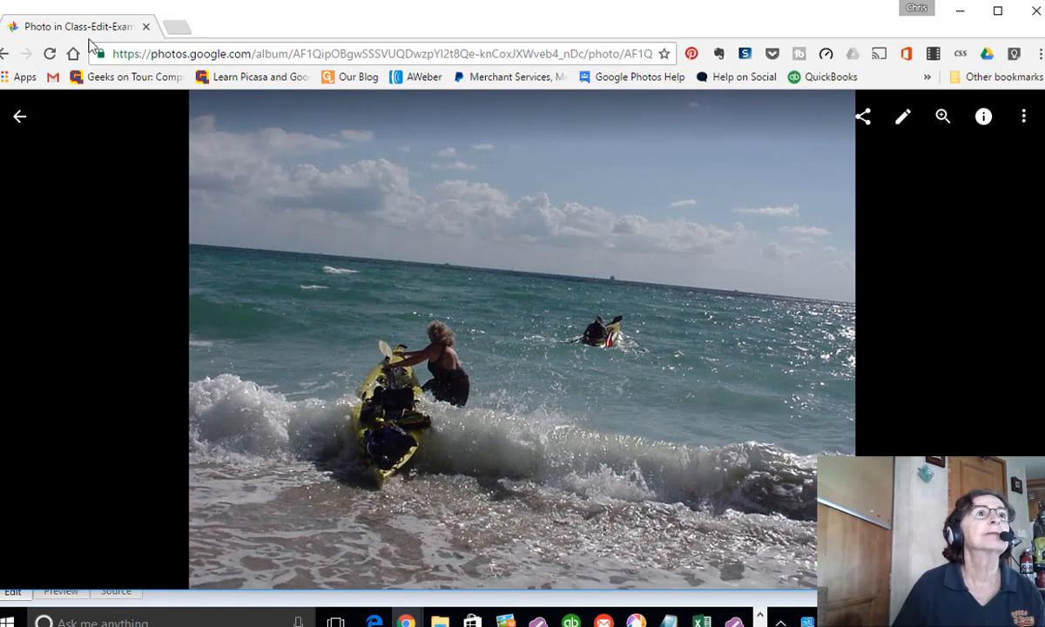
mouse_move(56, 4)
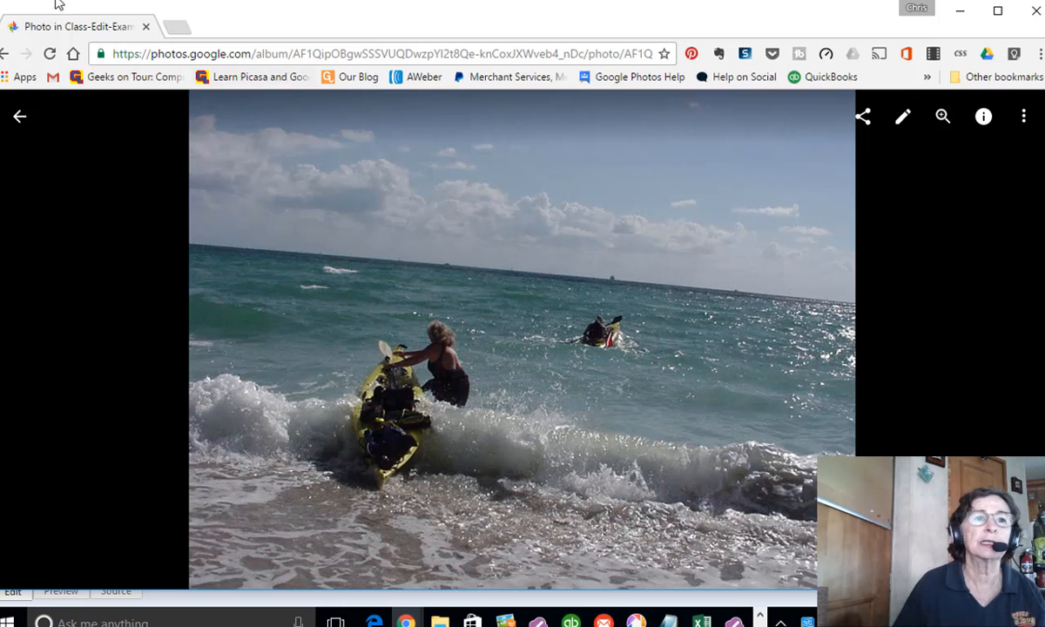